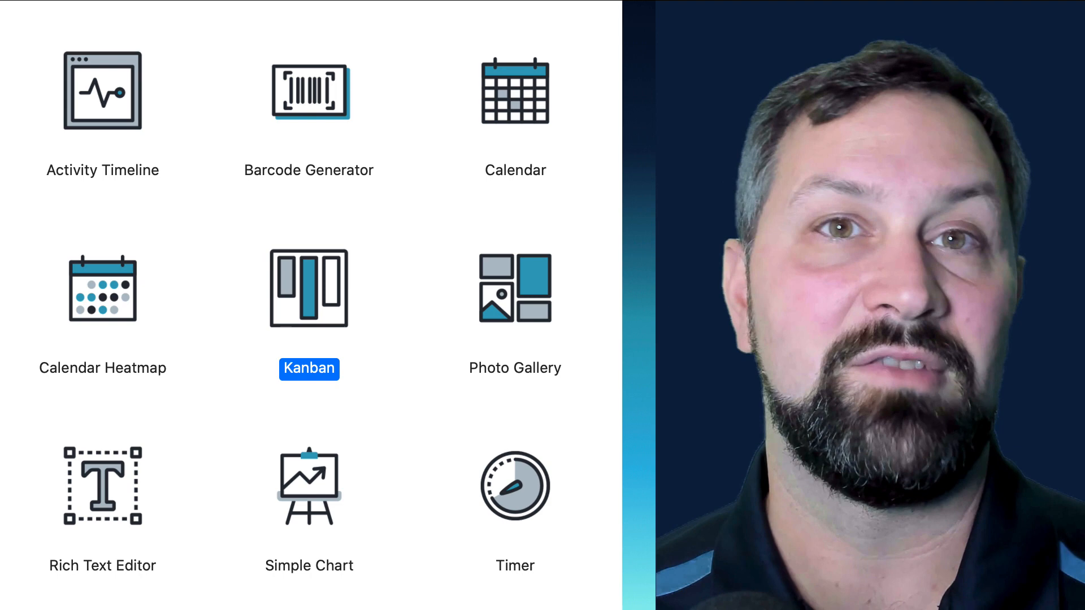
Move the Remove carpet card to In Progress and check its Status field in the card popover
{"action": "left_click", "coordinate": [308, 288]}
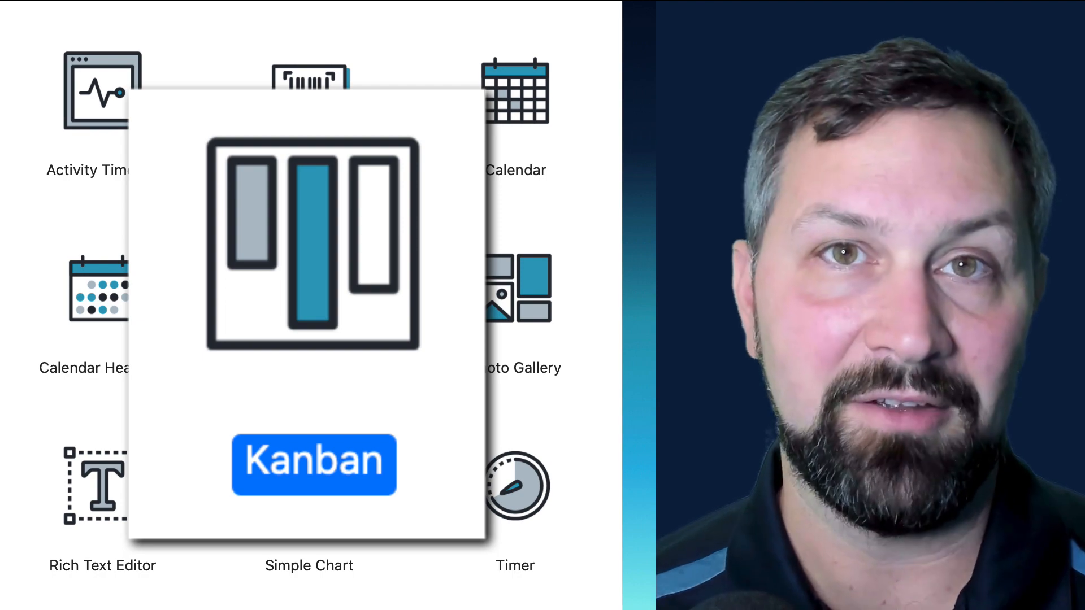
{"action": "left_click", "coordinate": [313, 464]}
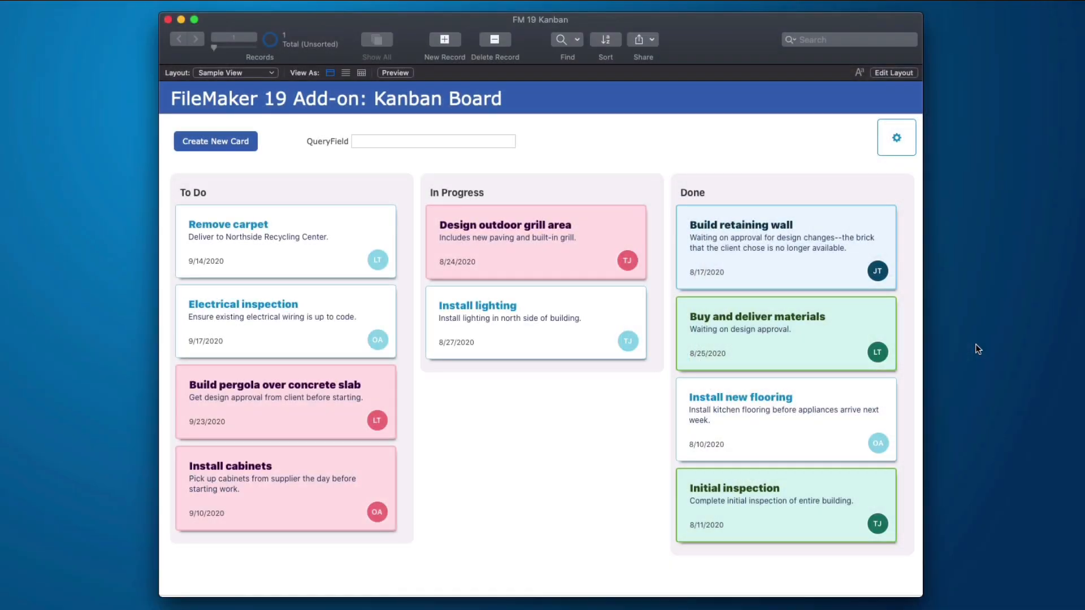
{"action": "mouse_move", "coordinate": [473, 402]}
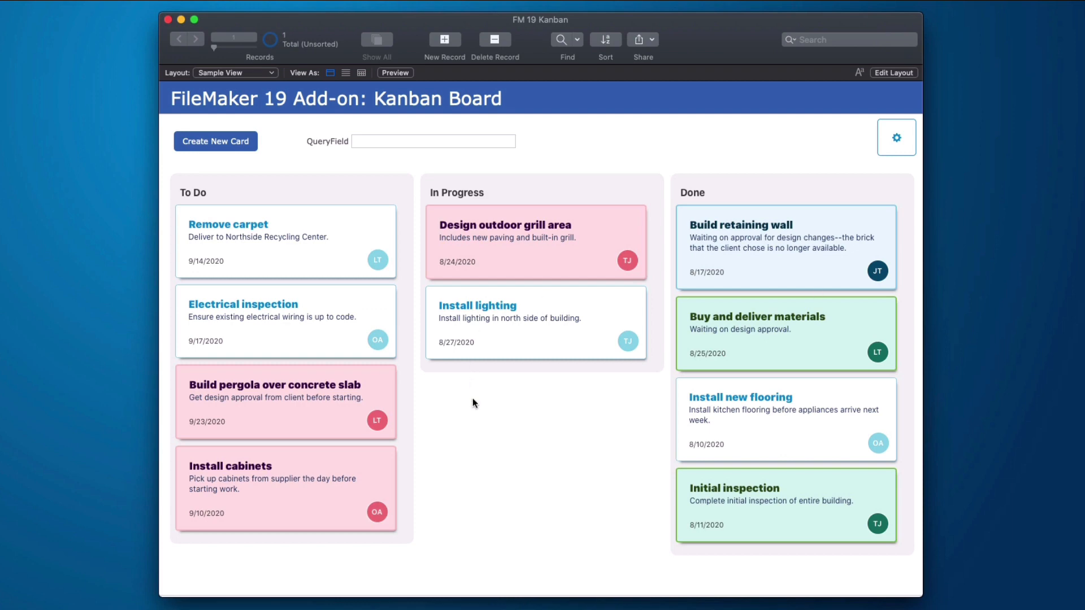
{"action": "mouse_move", "coordinate": [495, 455]}
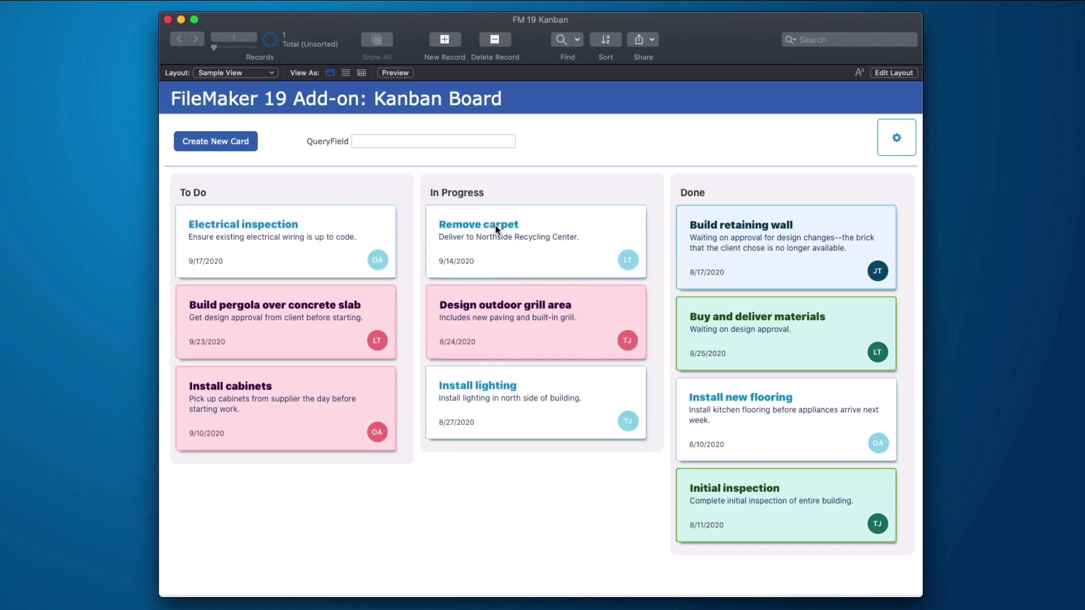
{"action": "mouse_move", "coordinate": [495, 231]}
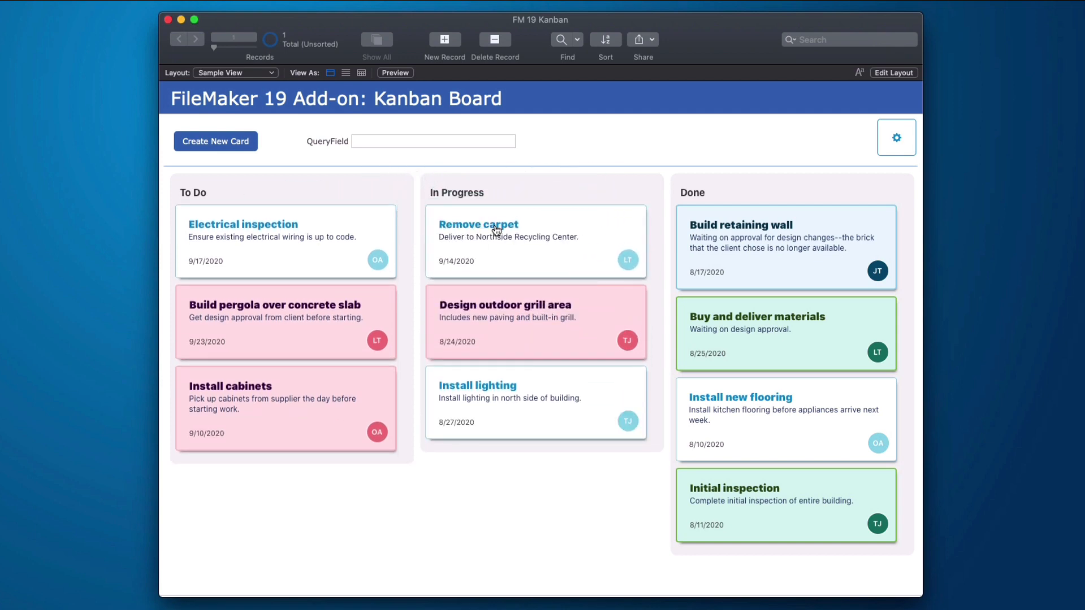
{"action": "left_click", "coordinate": [478, 224]}
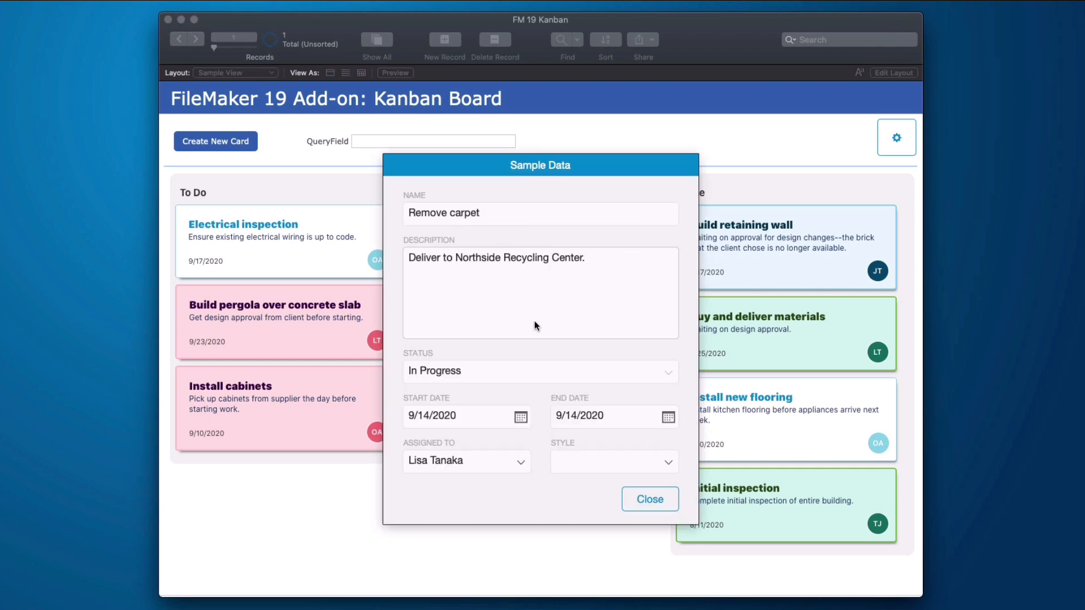
{"action": "left_click", "coordinate": [540, 371]}
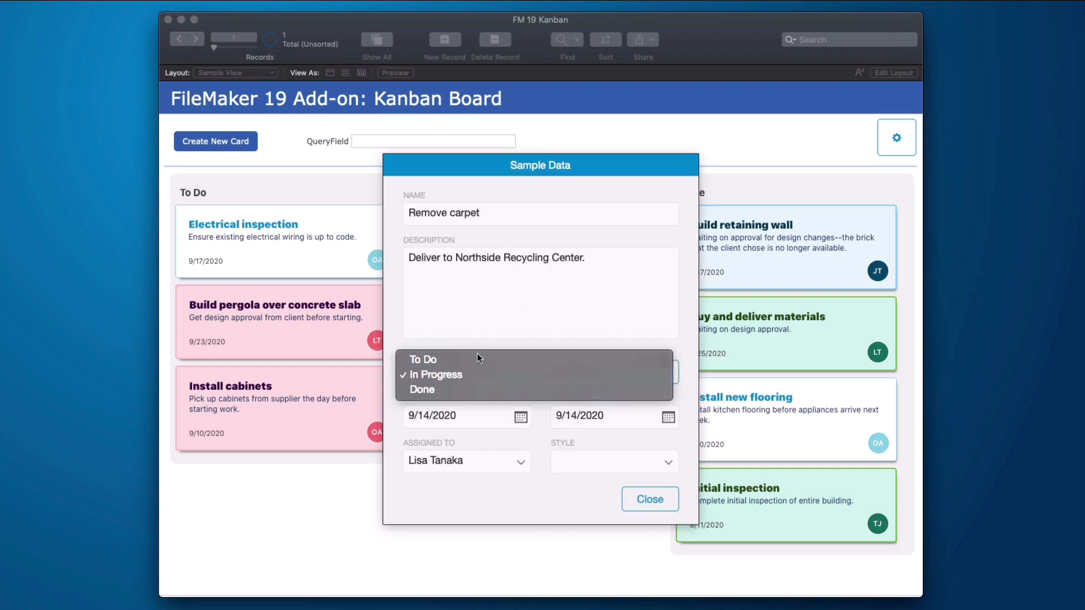
{"action": "mouse_move", "coordinate": [492, 365]}
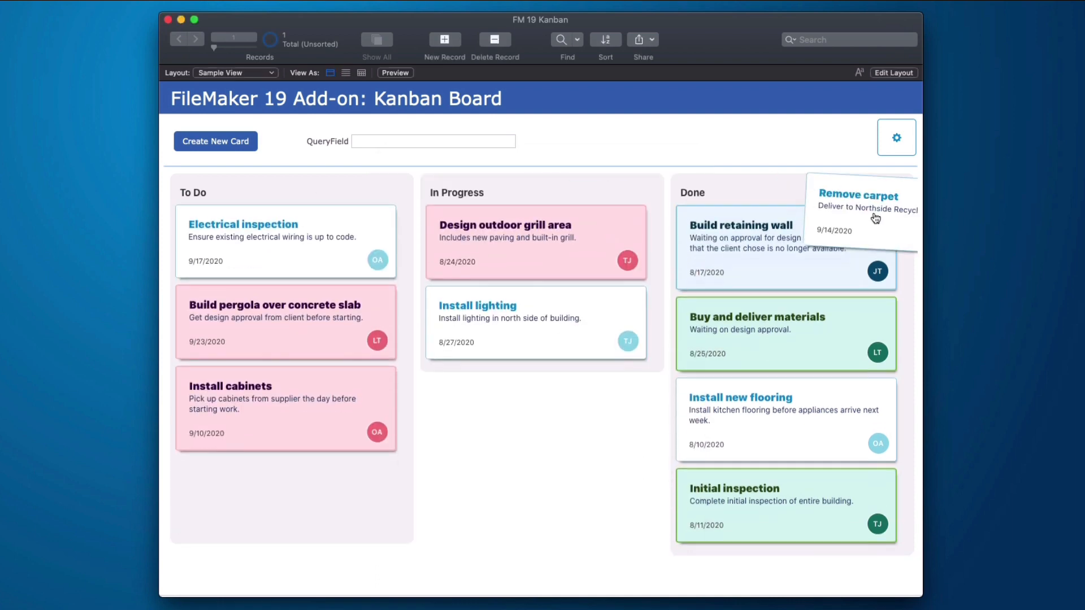
Move Remove carpet to Done, then back to To Do under Electrical inspection, verifying its status each time
{"action": "left_click", "coordinate": [858, 207]}
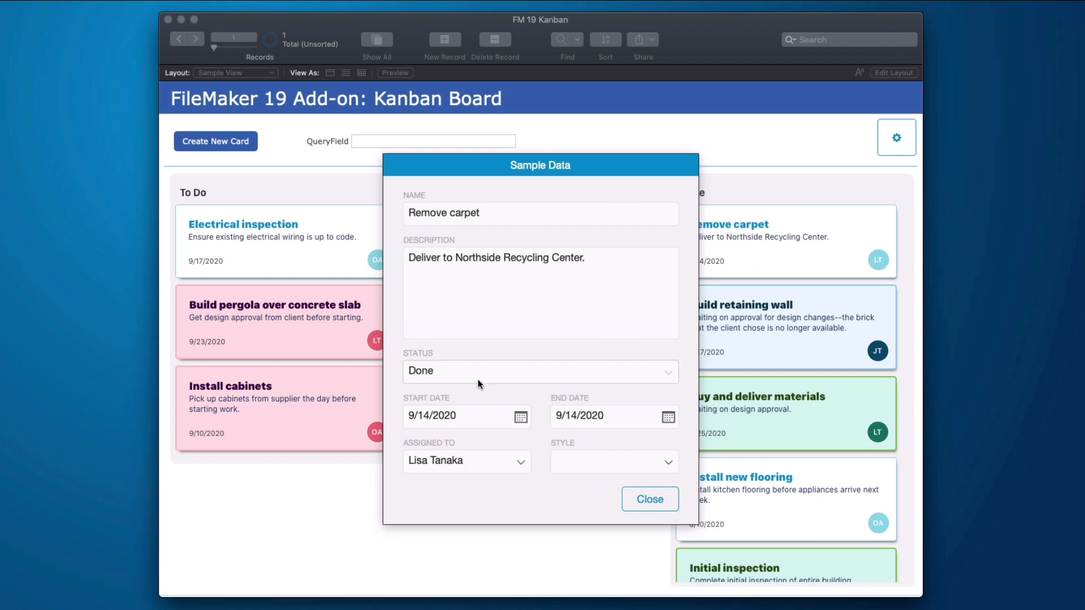
{"action": "left_click", "coordinate": [540, 370]}
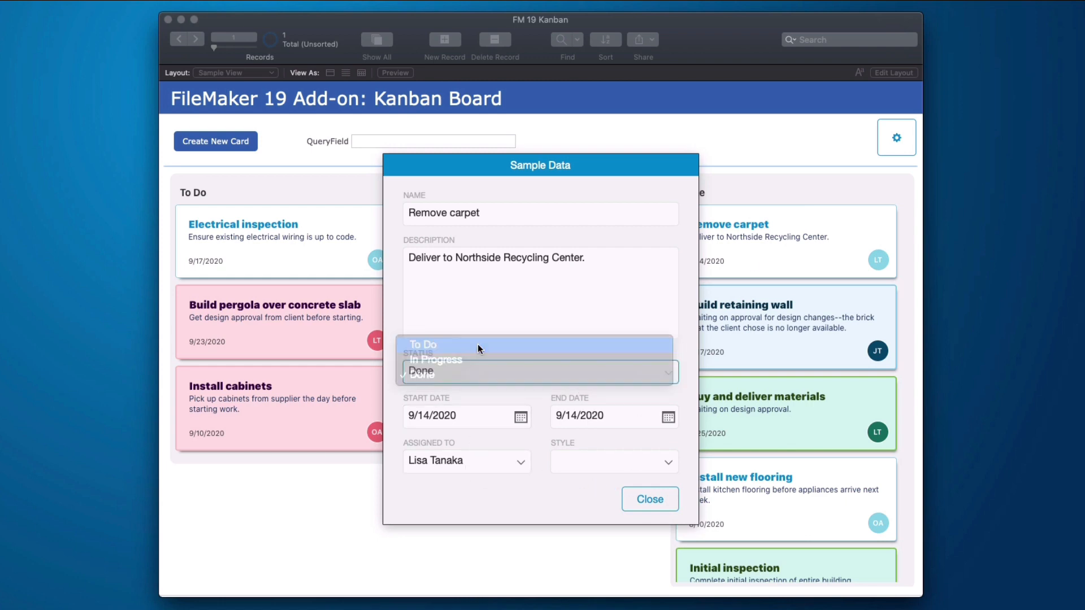
{"action": "left_click", "coordinate": [649, 499]}
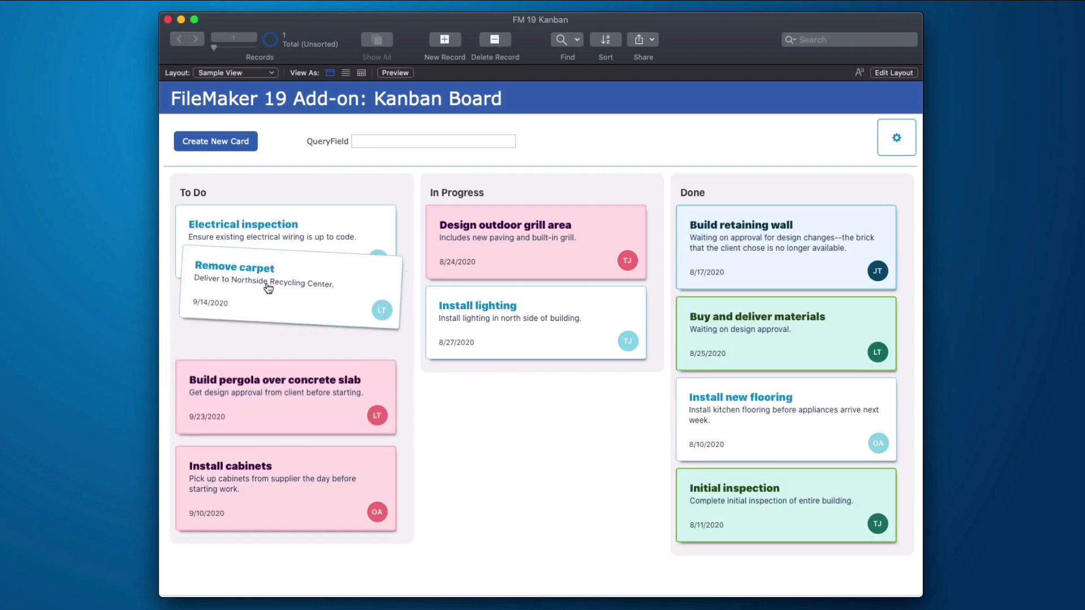
{"action": "left_click", "coordinate": [234, 283]}
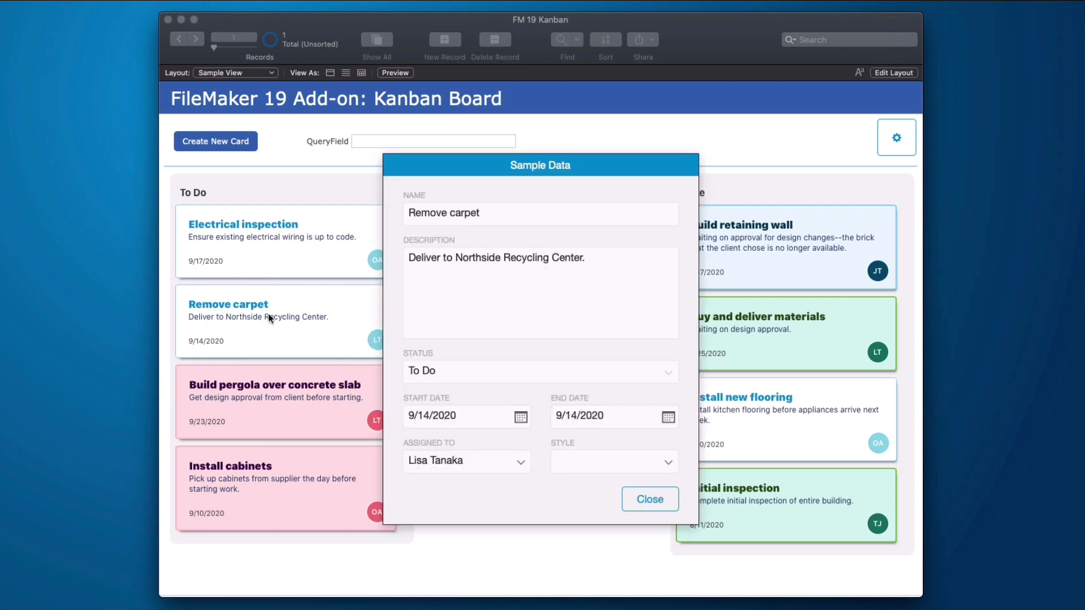
{"action": "mouse_move", "coordinate": [650, 498]}
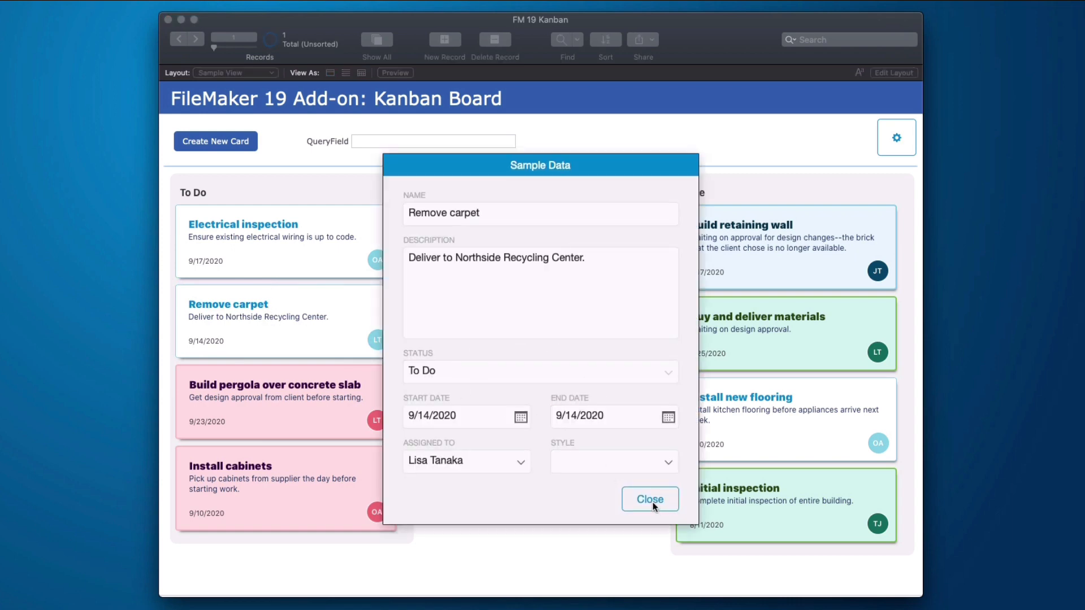
{"action": "left_click", "coordinate": [649, 498]}
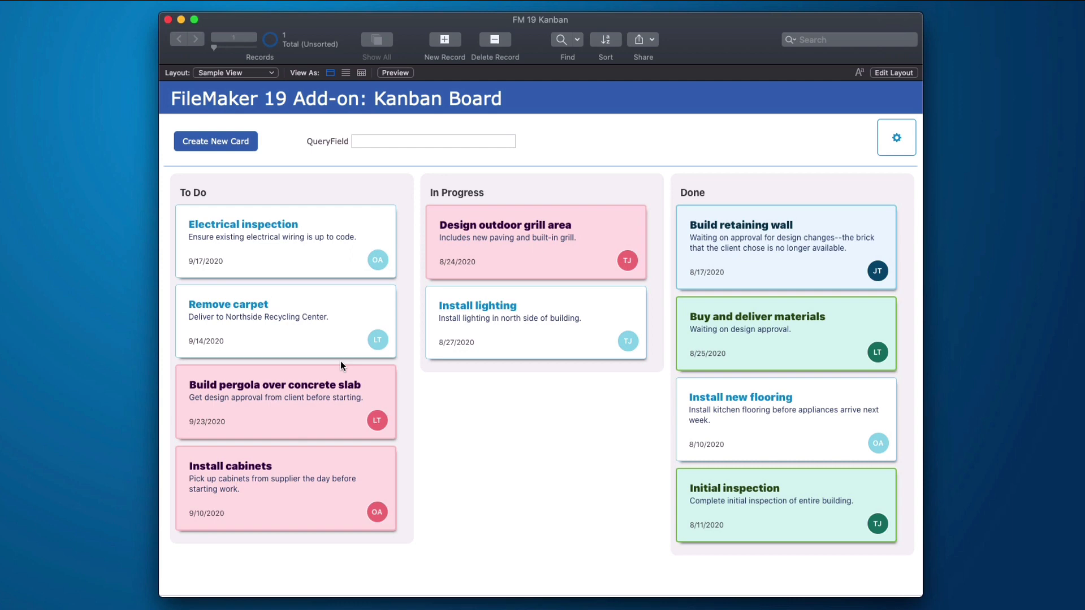
{"action": "mouse_move", "coordinate": [340, 365]}
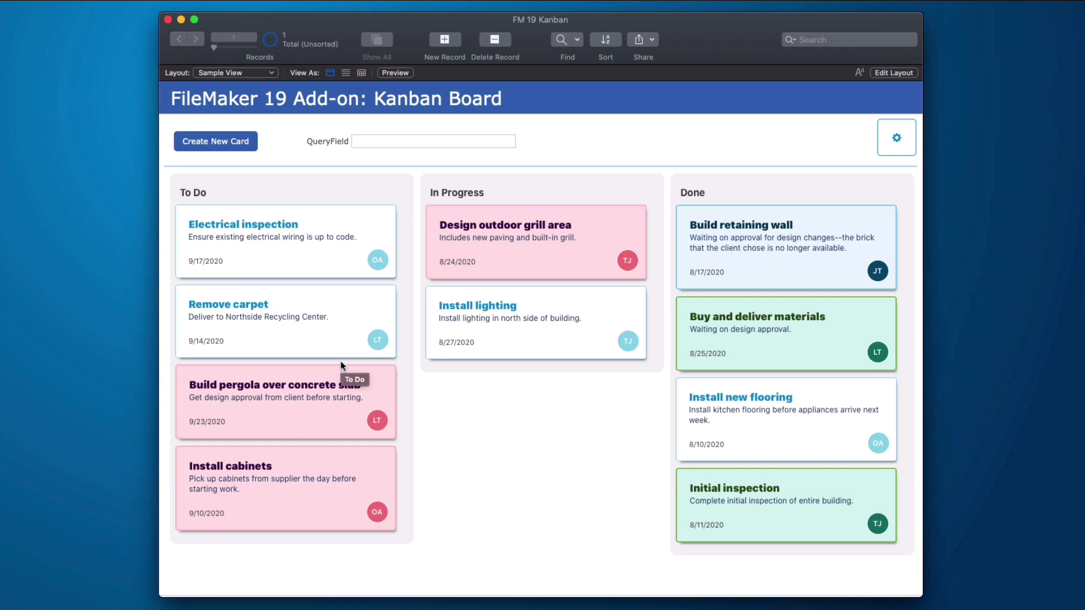
{"action": "mouse_move", "coordinate": [462, 448]}
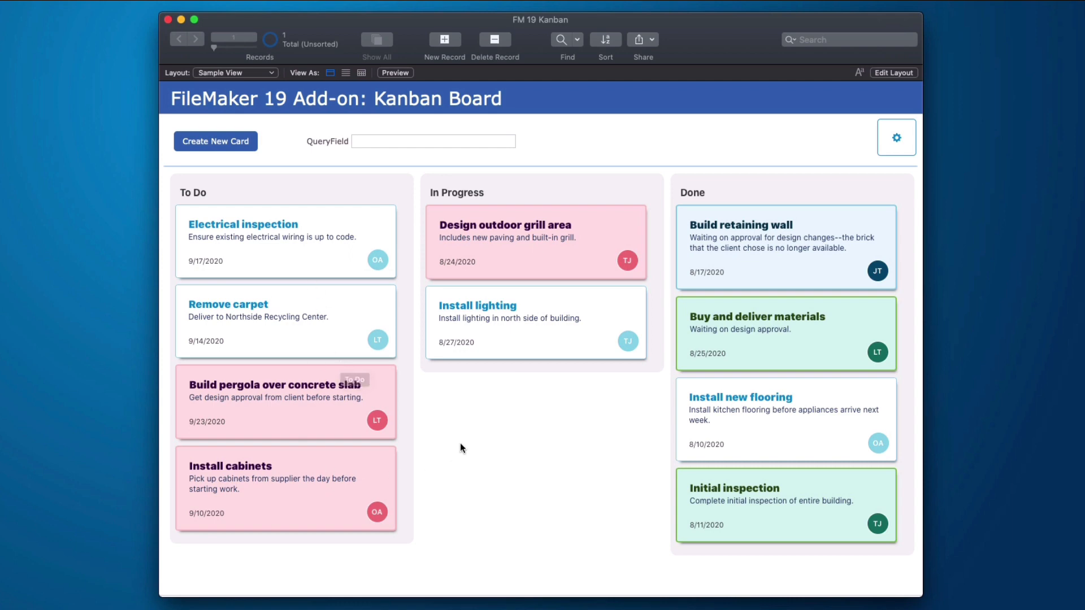
{"action": "mouse_move", "coordinate": [417, 330]}
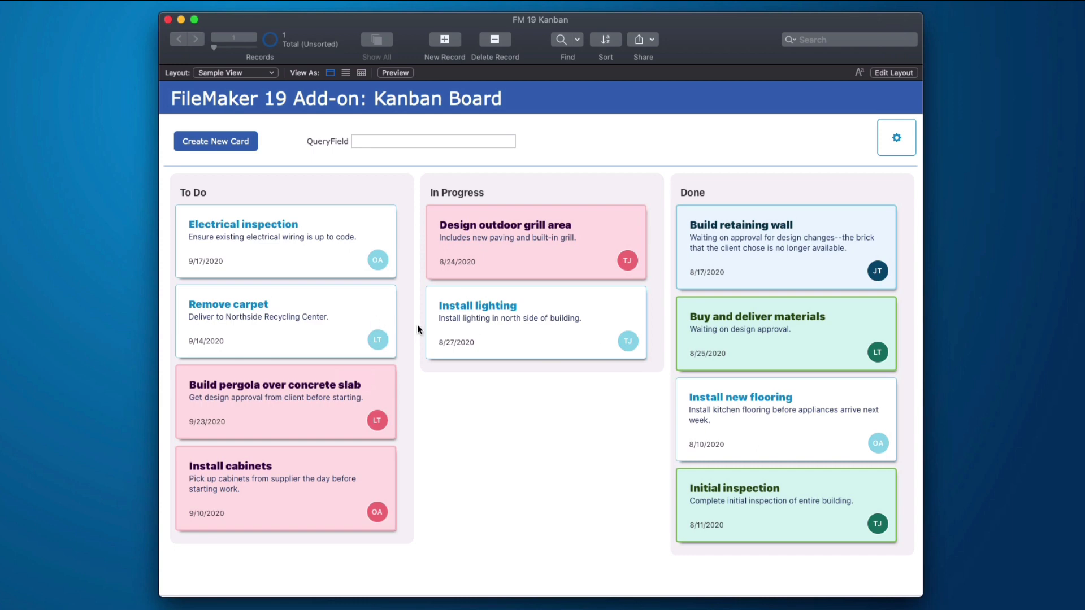
{"action": "mouse_move", "coordinate": [645, 278]}
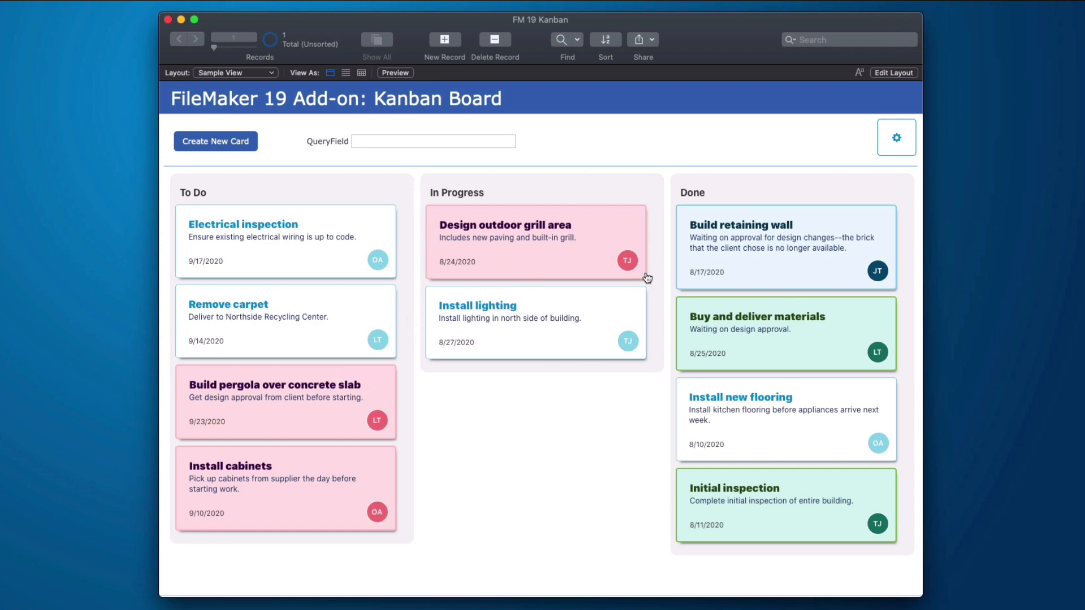
Set the Electrical inspection card's Style to Green from its card popover
{"action": "left_click", "coordinate": [270, 238]}
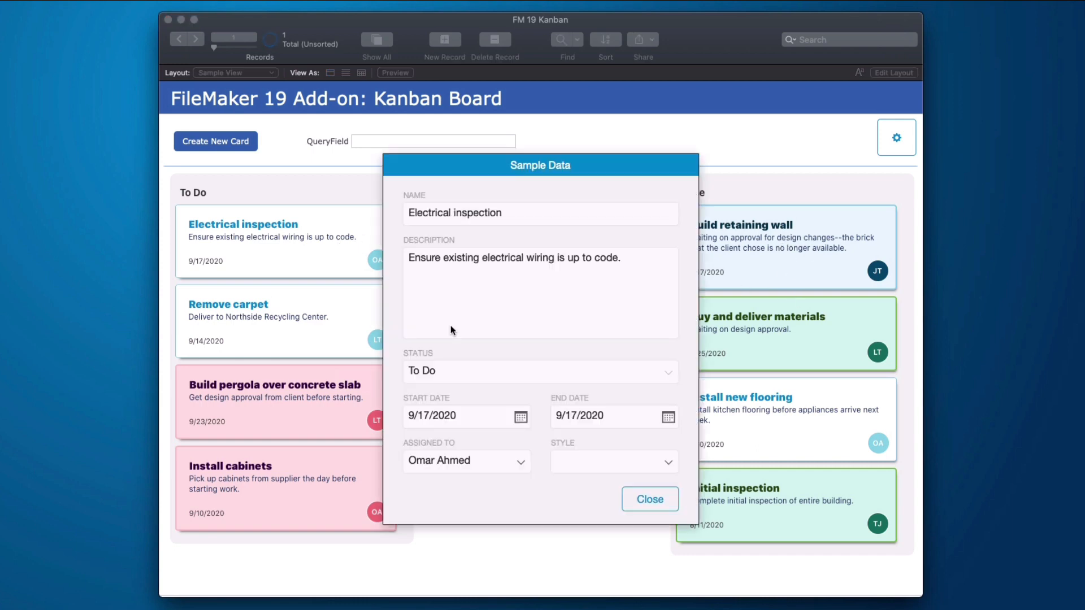
{"action": "left_click", "coordinate": [611, 461]}
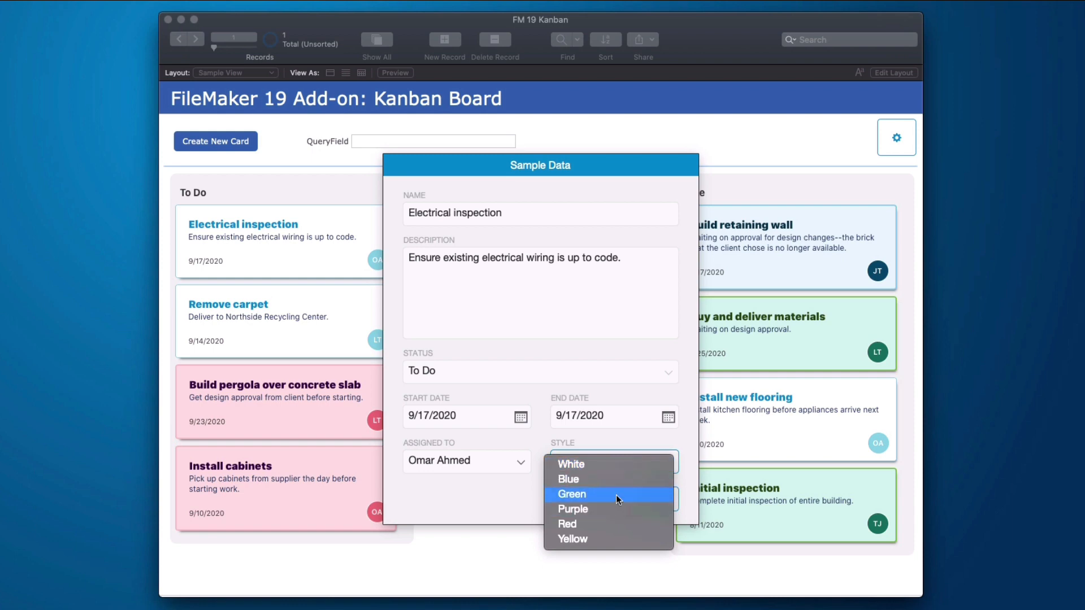
{"action": "left_click", "coordinate": [571, 493]}
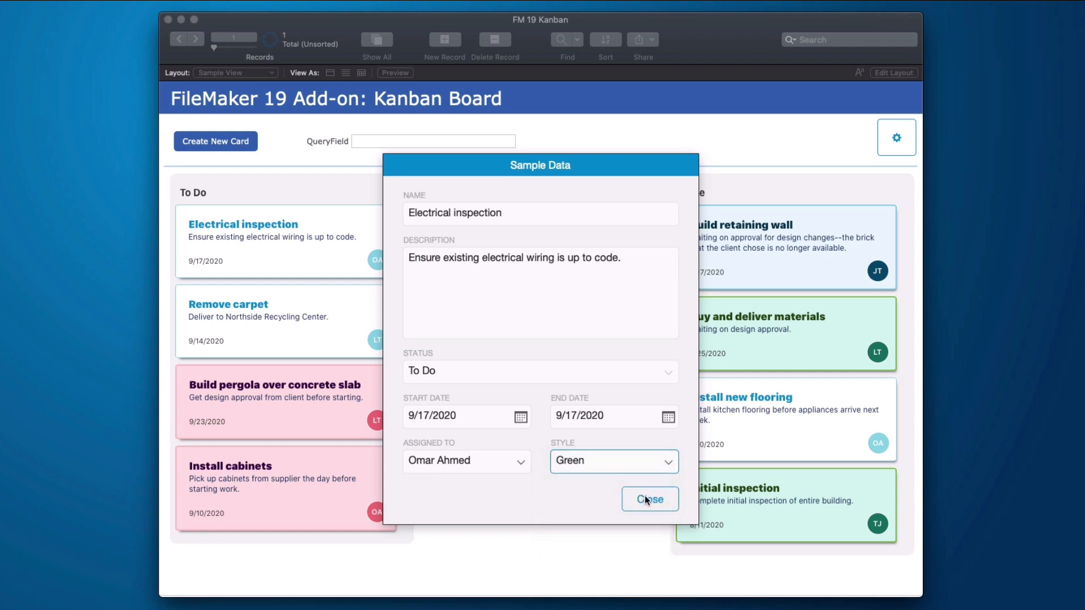
{"action": "left_click", "coordinate": [648, 498]}
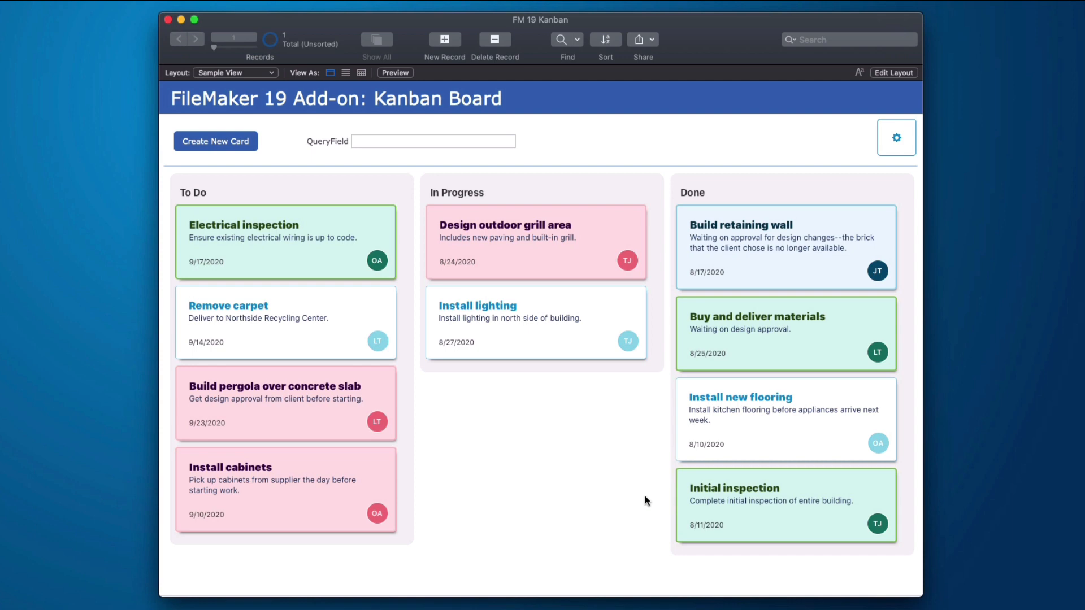
{"action": "mouse_move", "coordinate": [597, 266]}
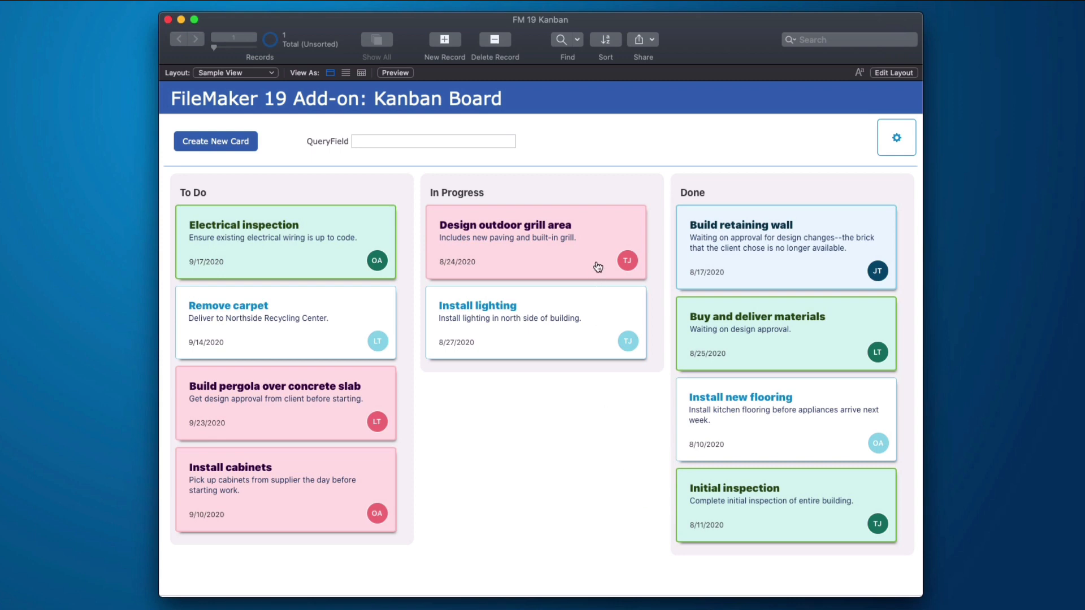
{"action": "mouse_move", "coordinate": [584, 282]}
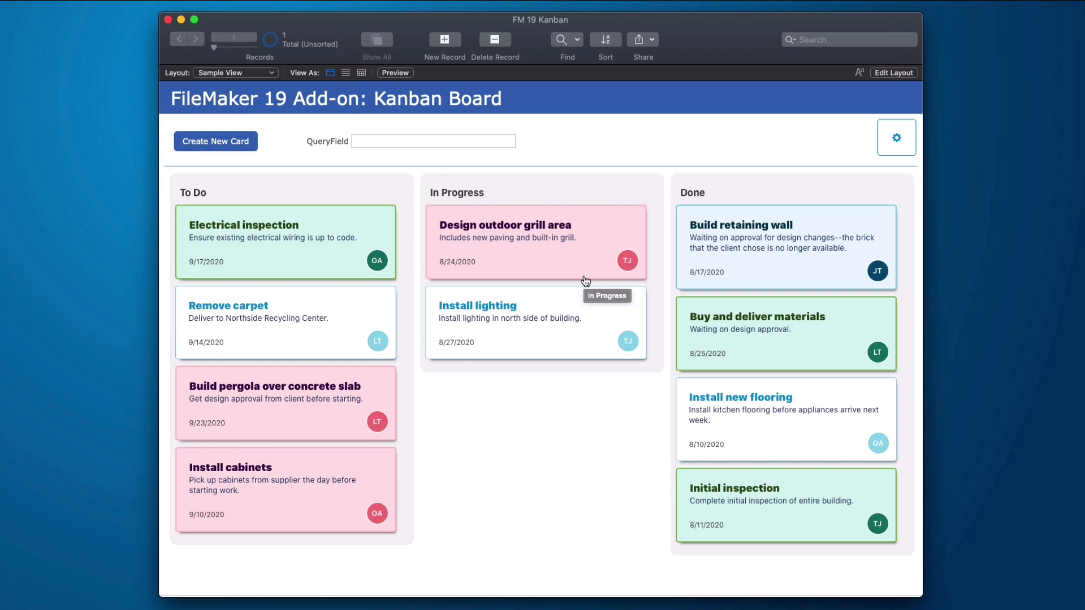
{"action": "mouse_move", "coordinate": [669, 165]}
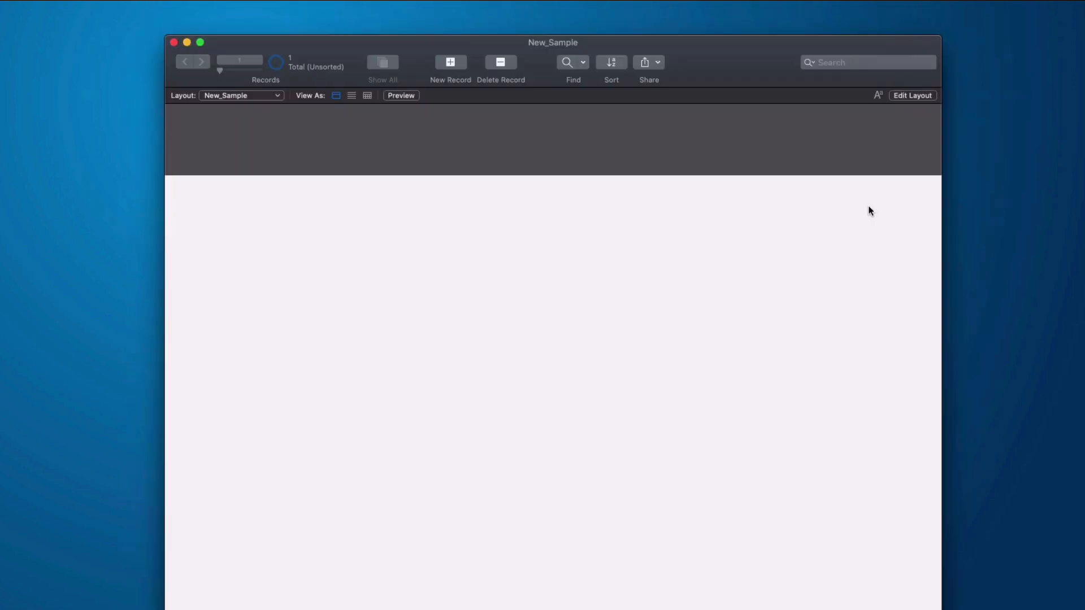
{"action": "mouse_move", "coordinate": [1071, 179]}
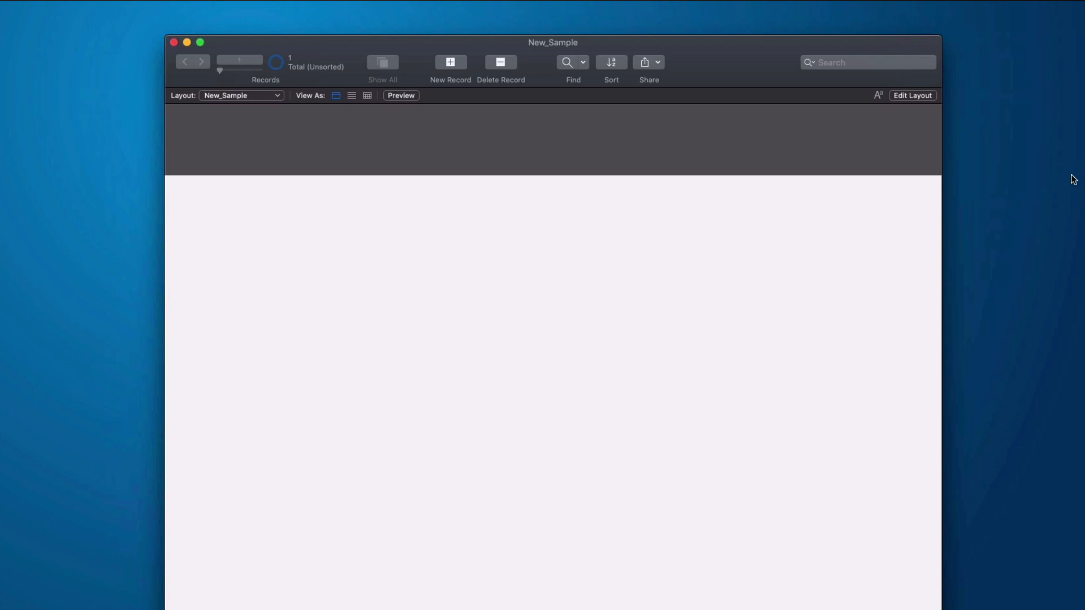
Install the Kanban add-on from the Add-ons pane into a new New_Sample layout
{"action": "left_click", "coordinate": [913, 95]}
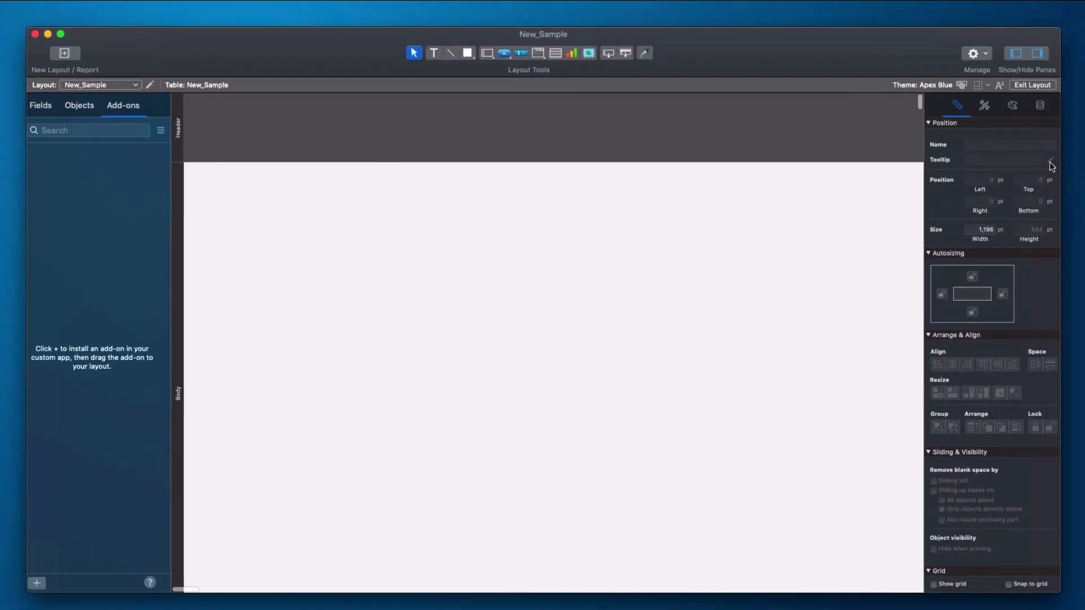
{"action": "left_click_drag", "start_coordinate": [544, 32], "coordinate": [568, 29]}
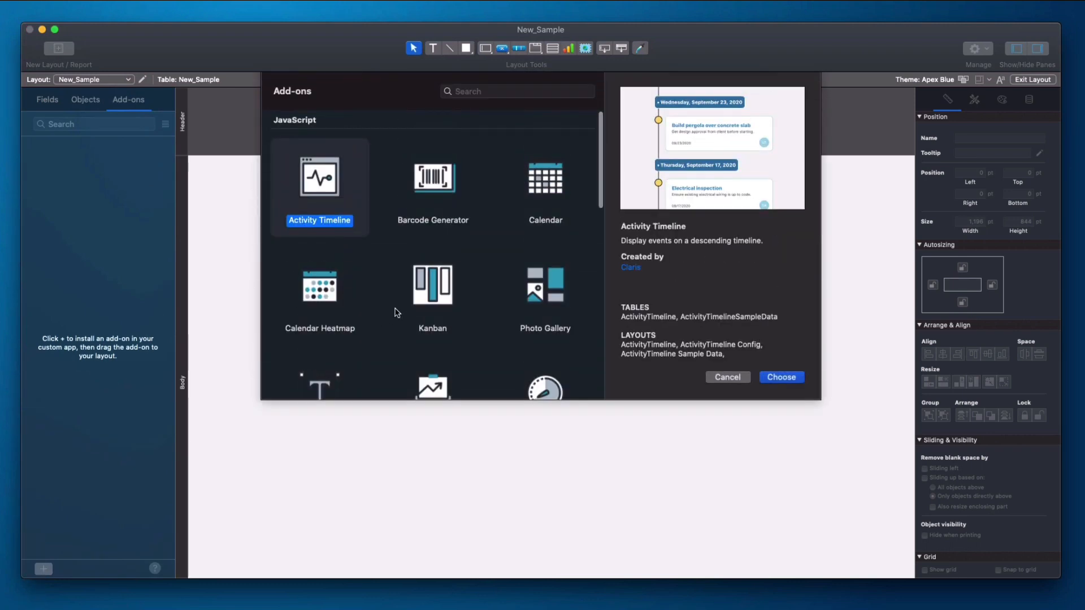
{"action": "scroll", "scroll_direction": "down", "scroll_amount": 3}
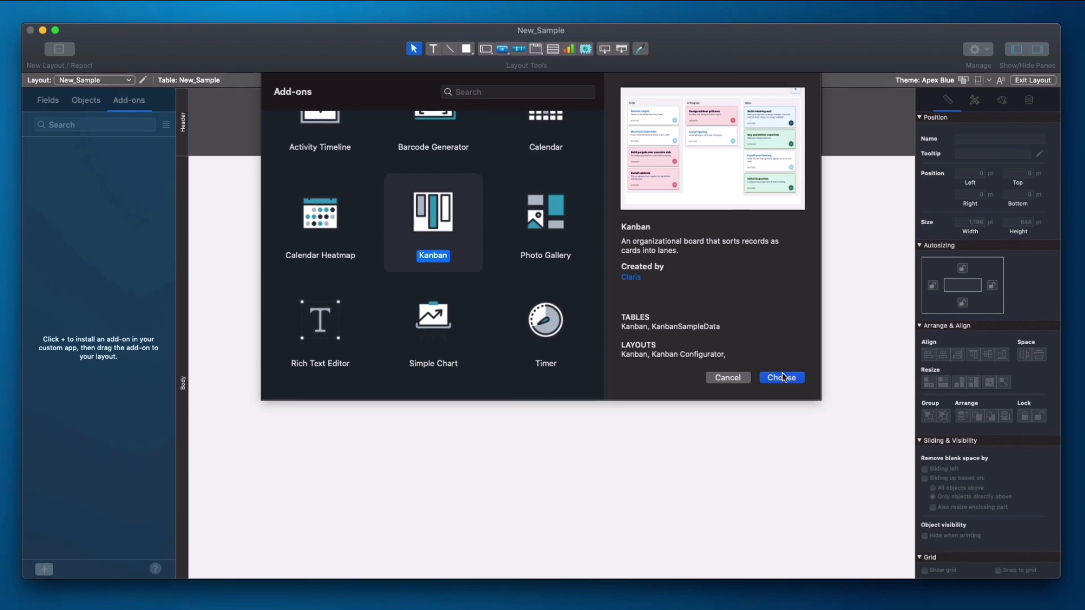
{"action": "left_click", "coordinate": [781, 377]}
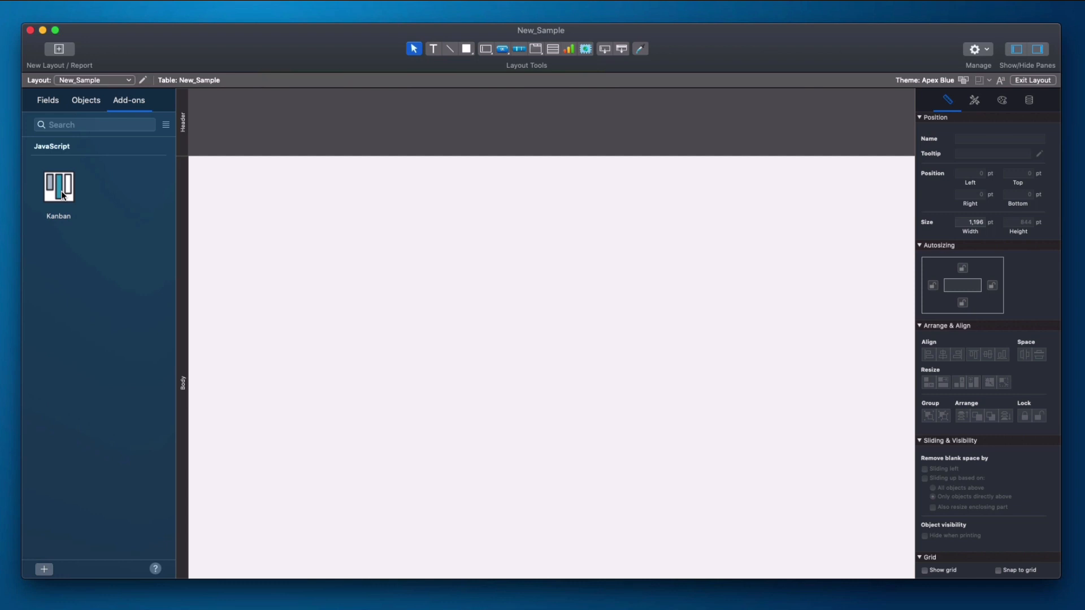
Place the Kanban add-on on the layout body and exit to Browse mode to see the sample board
{"action": "left_click", "coordinate": [58, 186]}
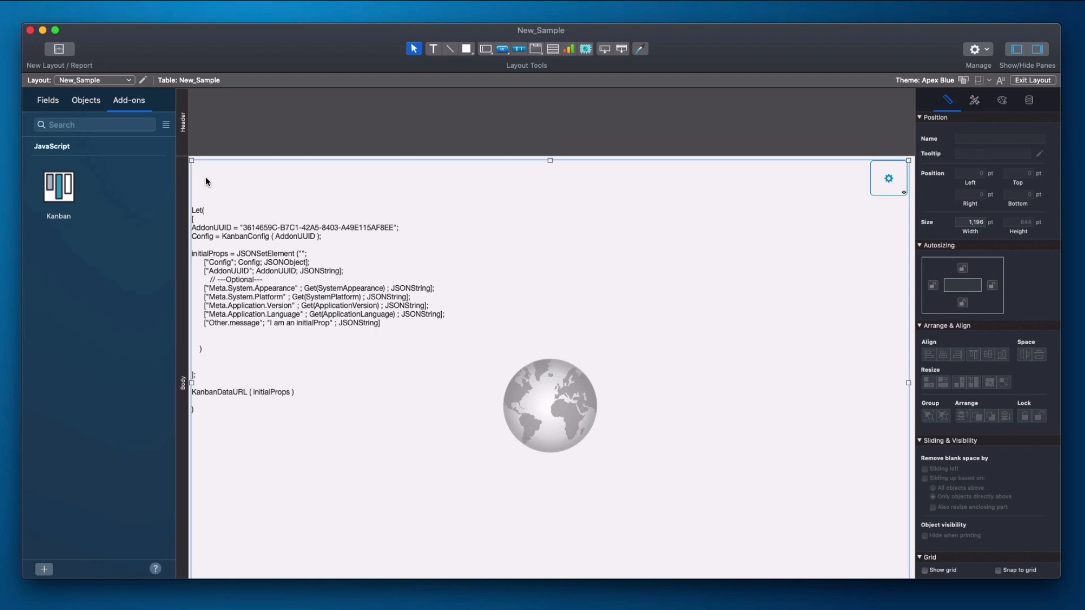
{"action": "mouse_move", "coordinate": [395, 284]}
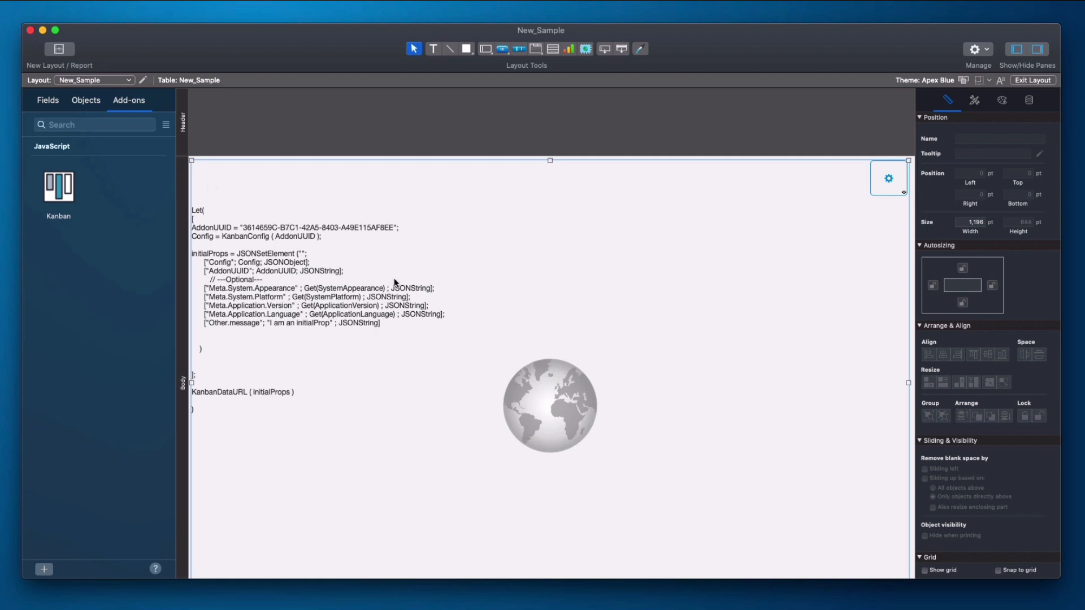
{"action": "left_click", "coordinate": [1031, 79]}
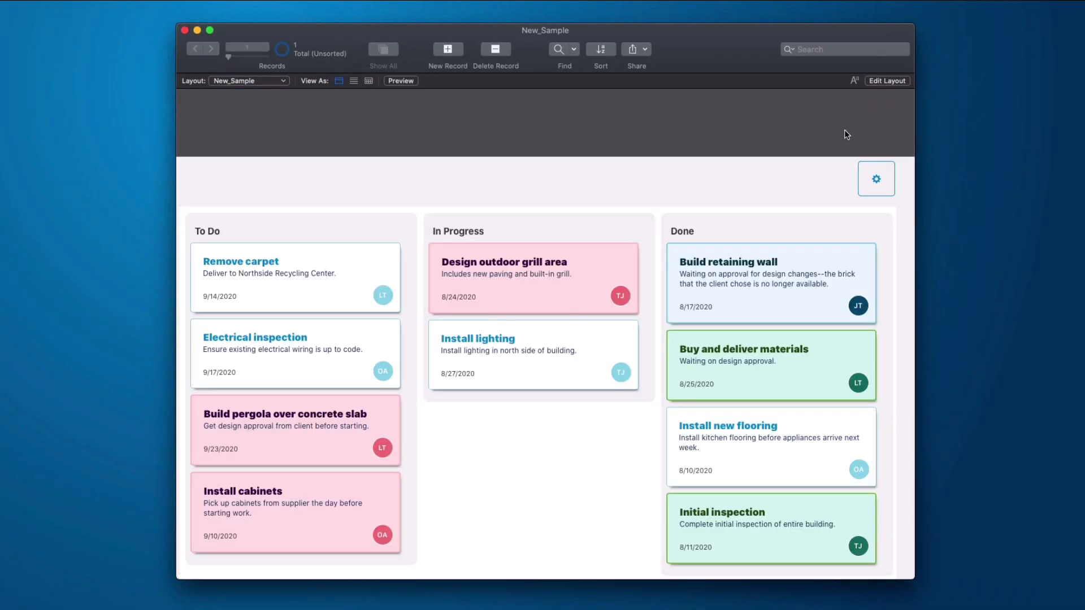
{"action": "left_click", "coordinate": [874, 179]}
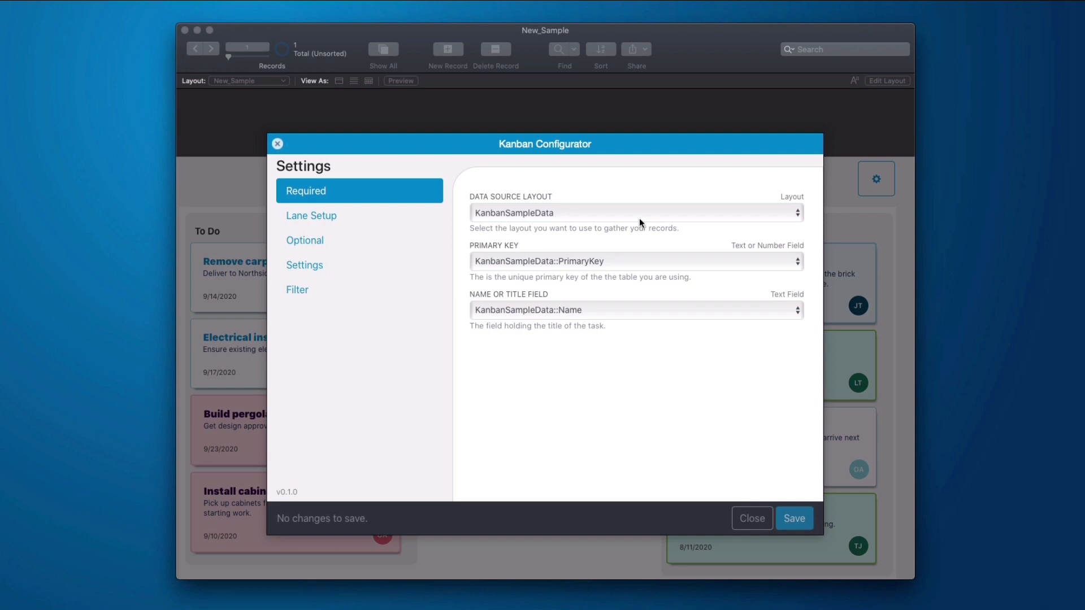
{"action": "mouse_move", "coordinate": [624, 221]}
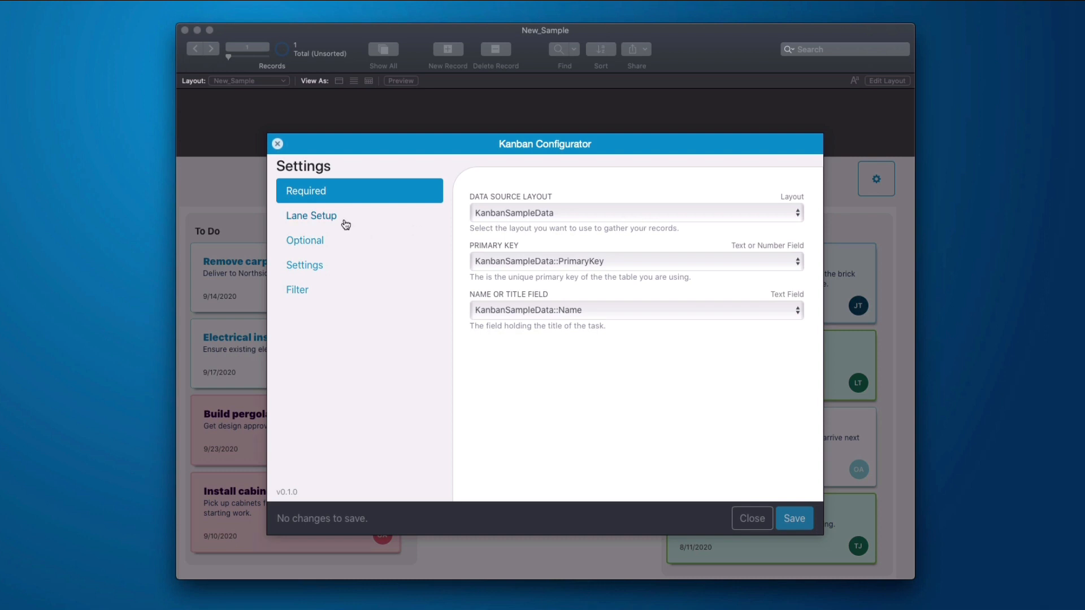
{"action": "left_click", "coordinate": [312, 214]}
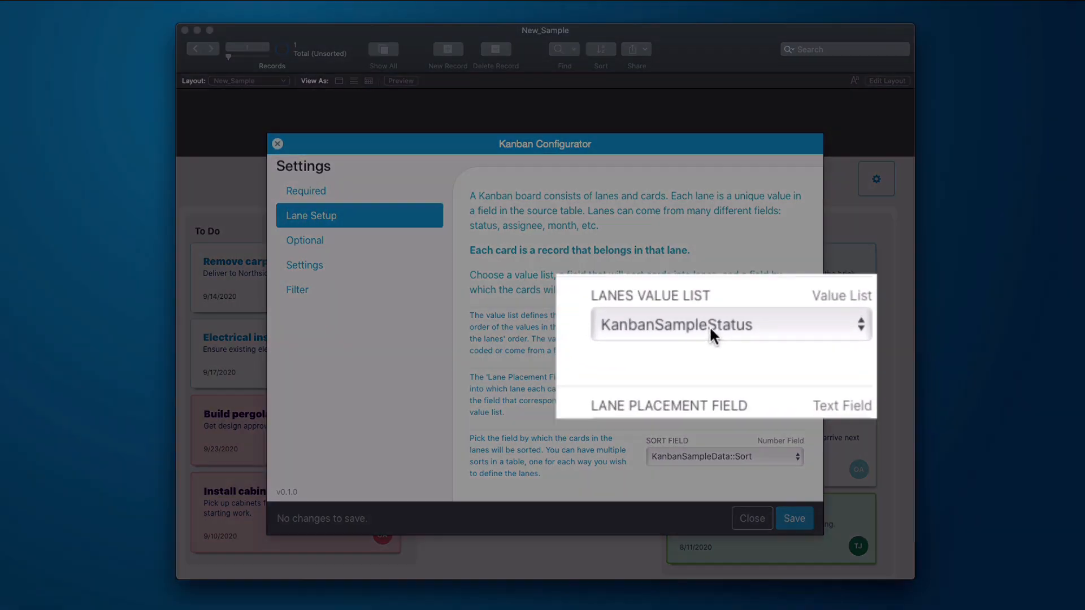
{"action": "left_click", "coordinate": [730, 325]}
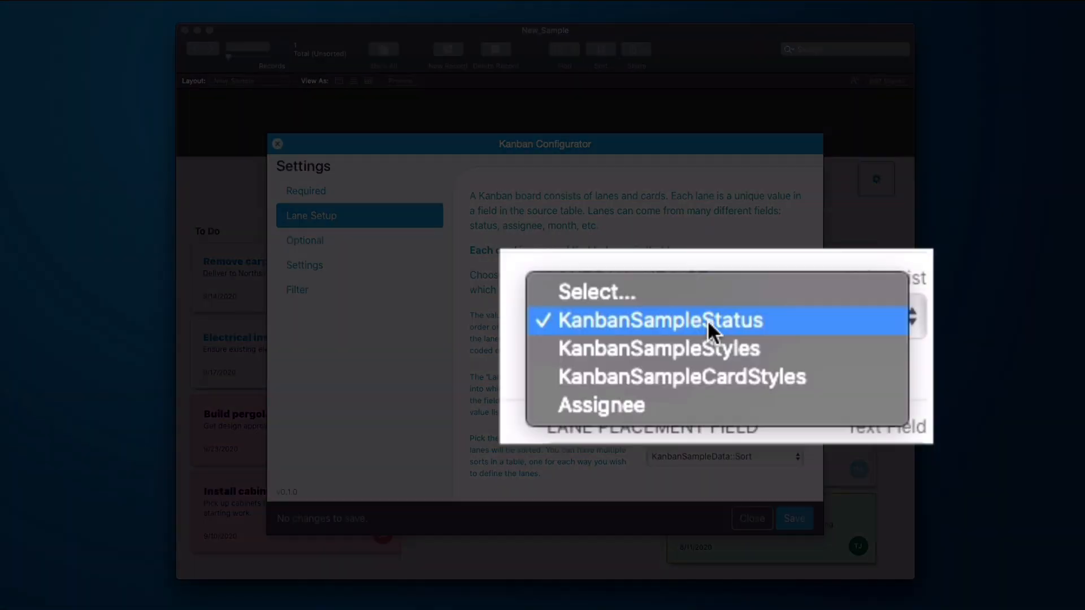
{"action": "left_click", "coordinate": [658, 319]}
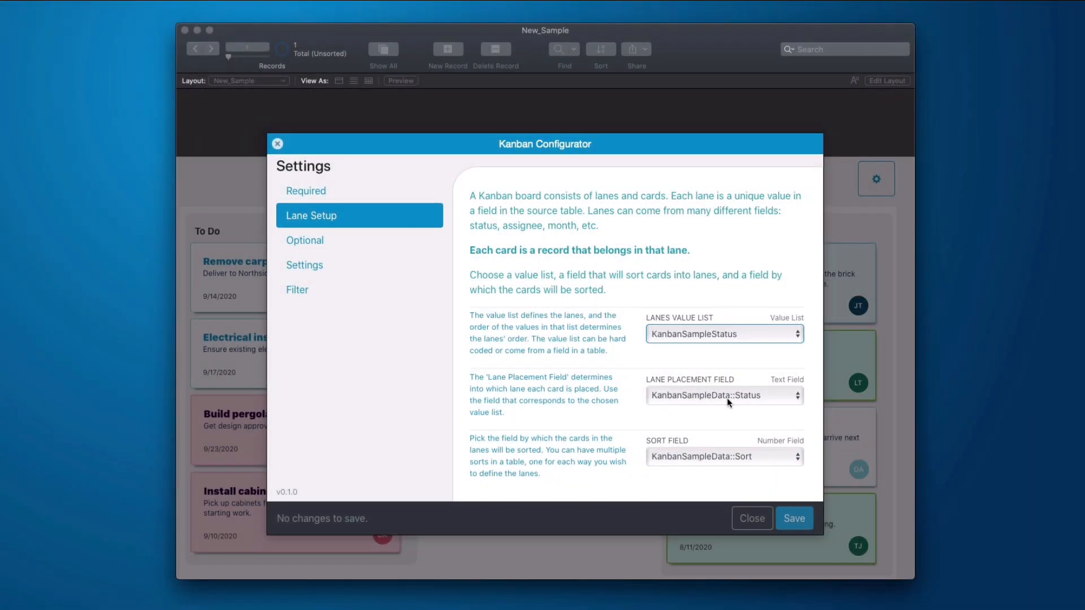
{"action": "left_click", "coordinate": [751, 519]}
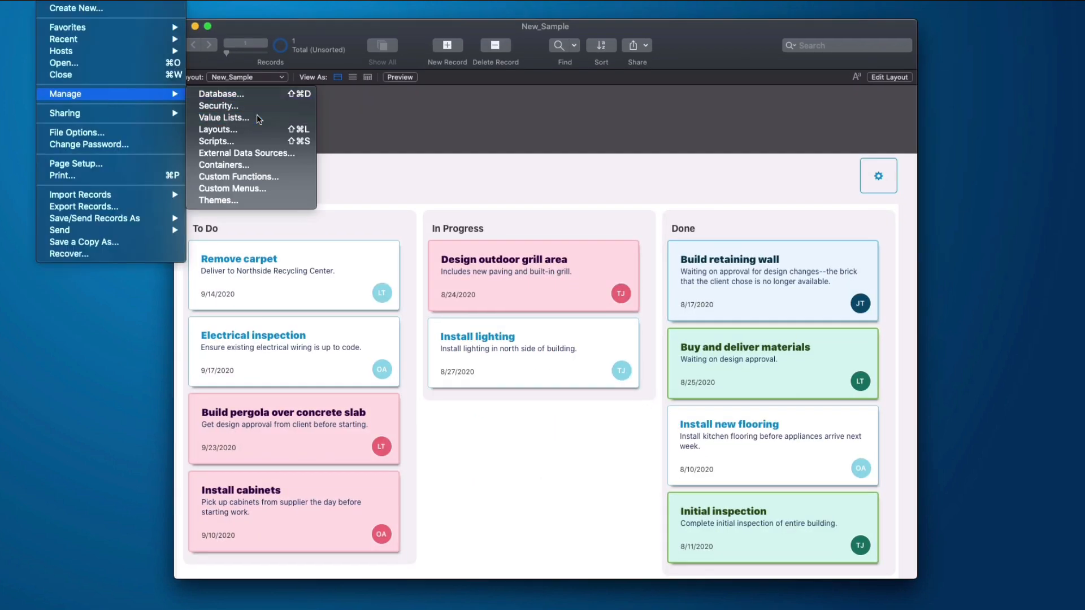
Create a new value list named Test_Lanes via File > Manage > Value Lists
{"action": "left_click", "coordinate": [224, 117]}
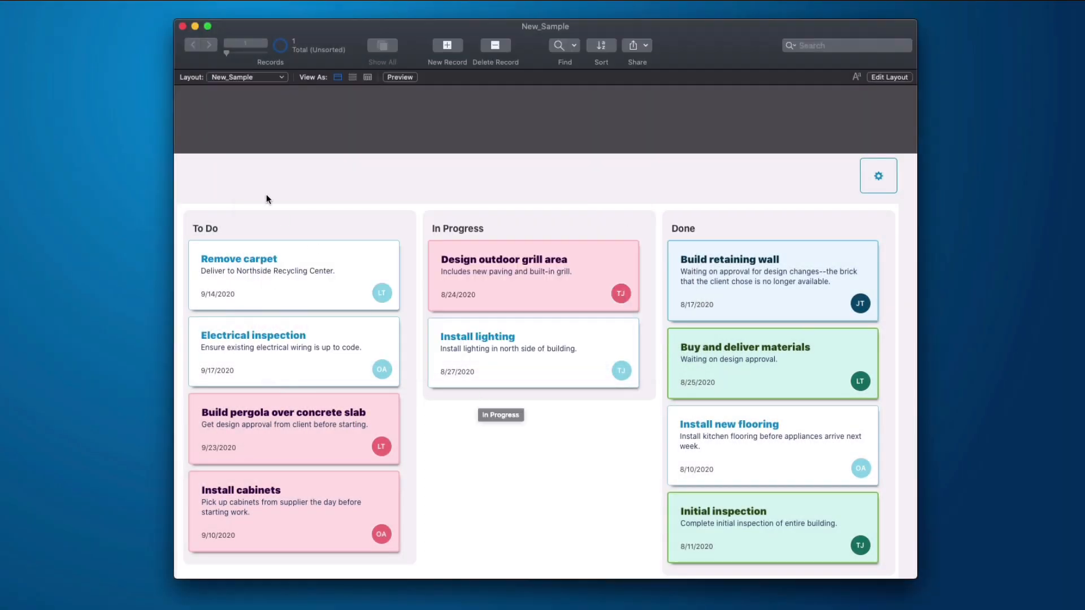
{"action": "left_click", "coordinate": [27, 3]}
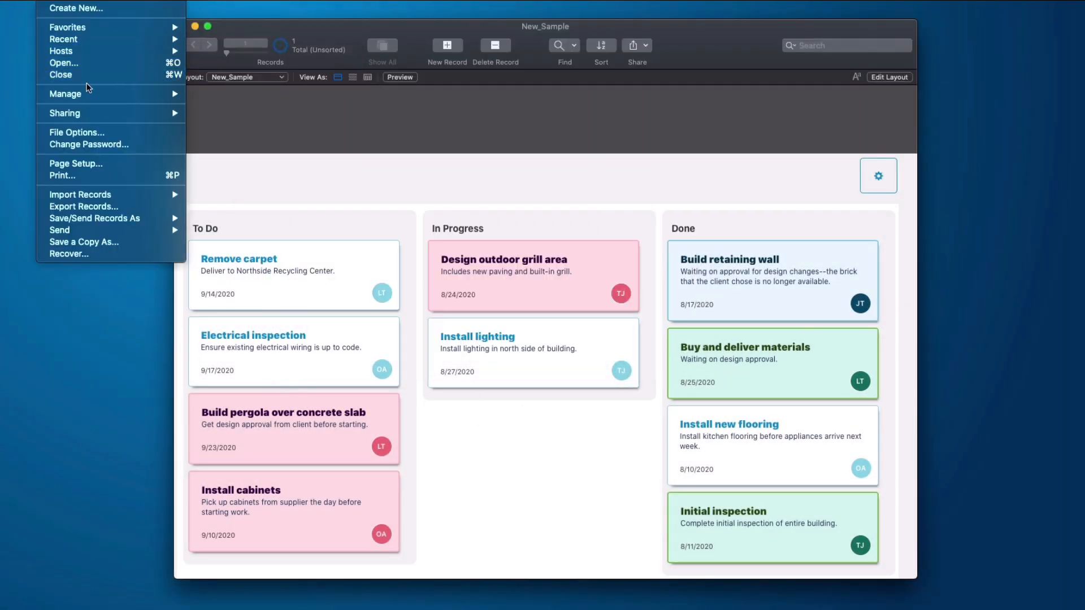
{"action": "left_click", "coordinate": [65, 94]}
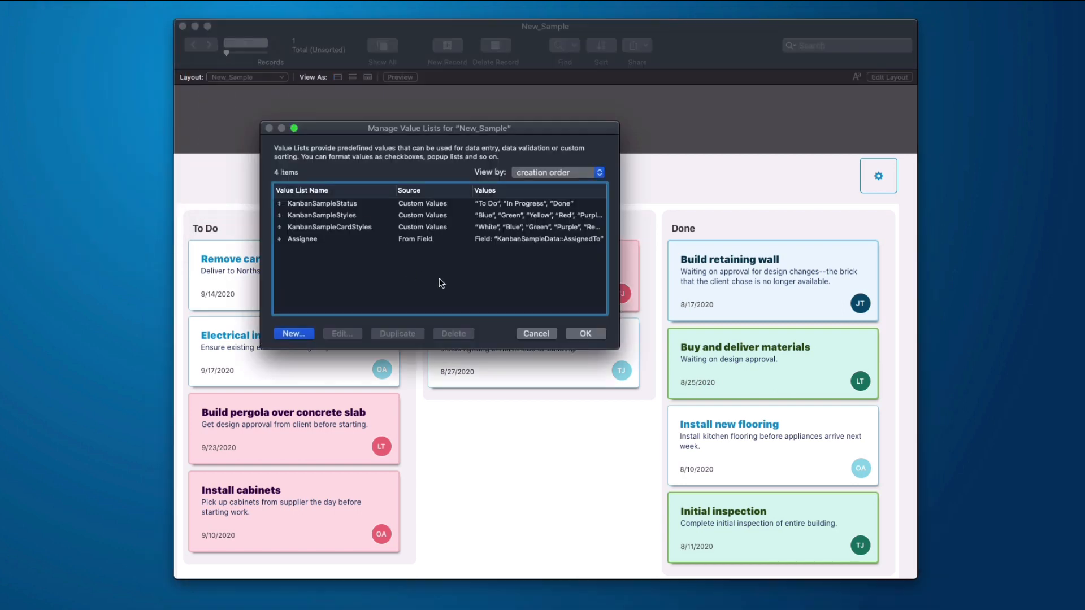
{"action": "left_click", "coordinate": [293, 332]}
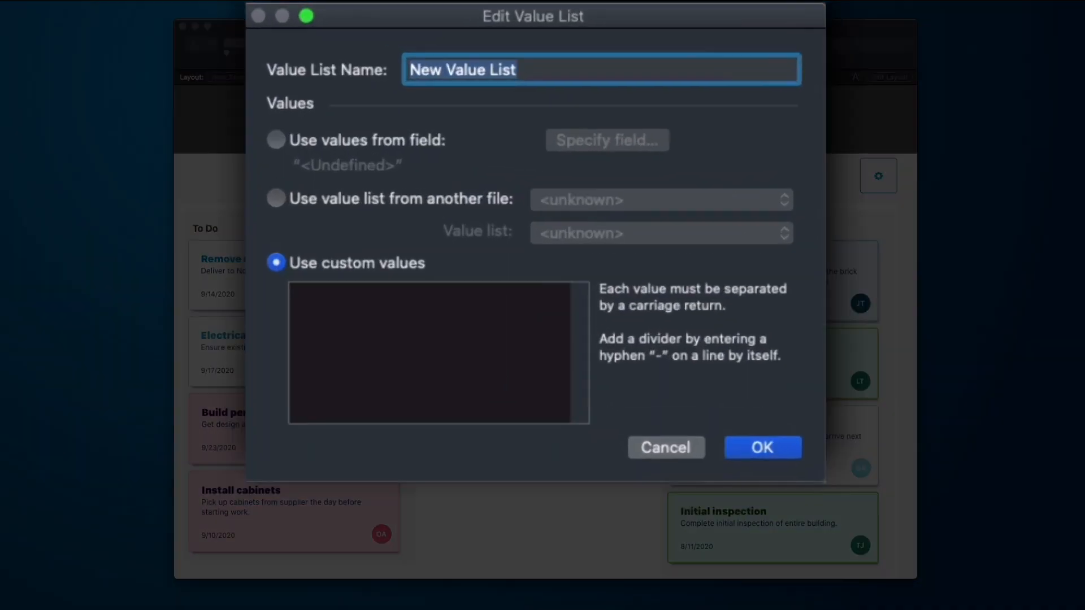
{"action": "type", "text": "Test_Lan"}
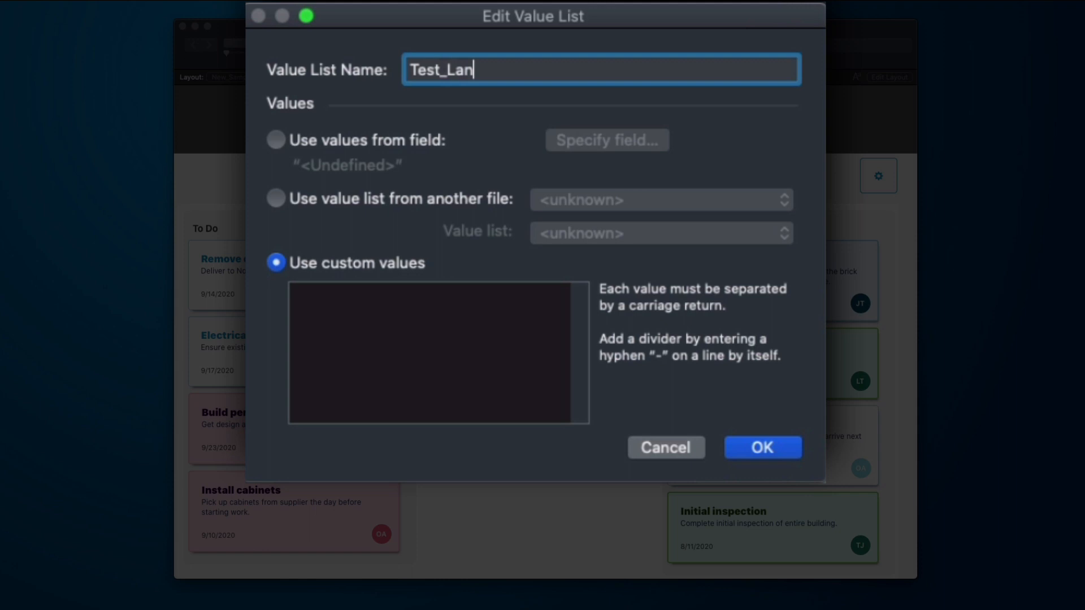
Enter custom values Lane 1, Lane 2, Lane 3 and save the Test_Lanes list
{"action": "left_click", "coordinate": [438, 351]}
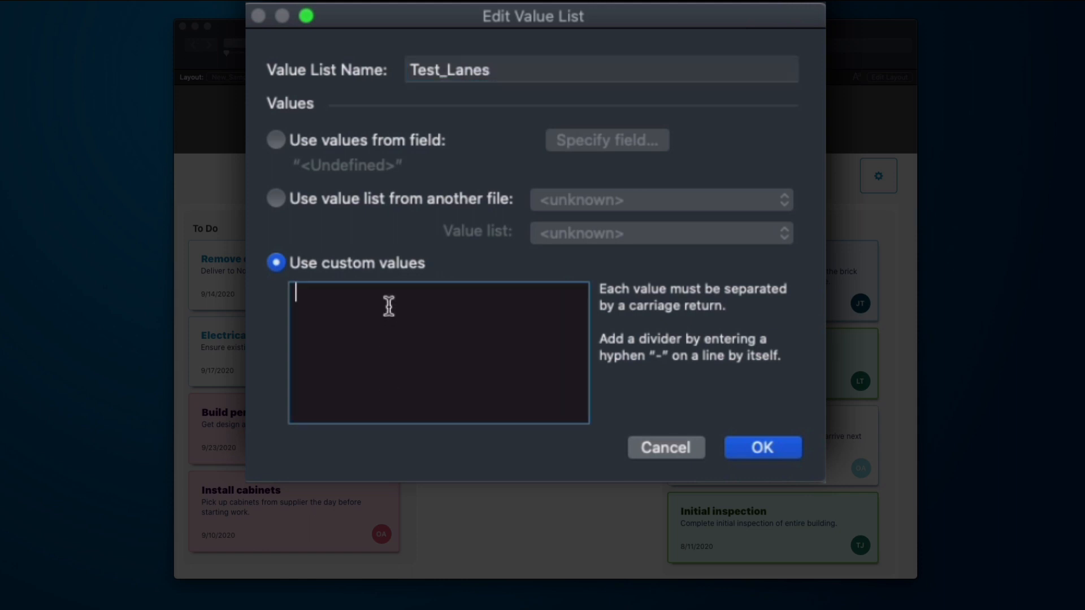
{"action": "type", "text": "Lane 1"}
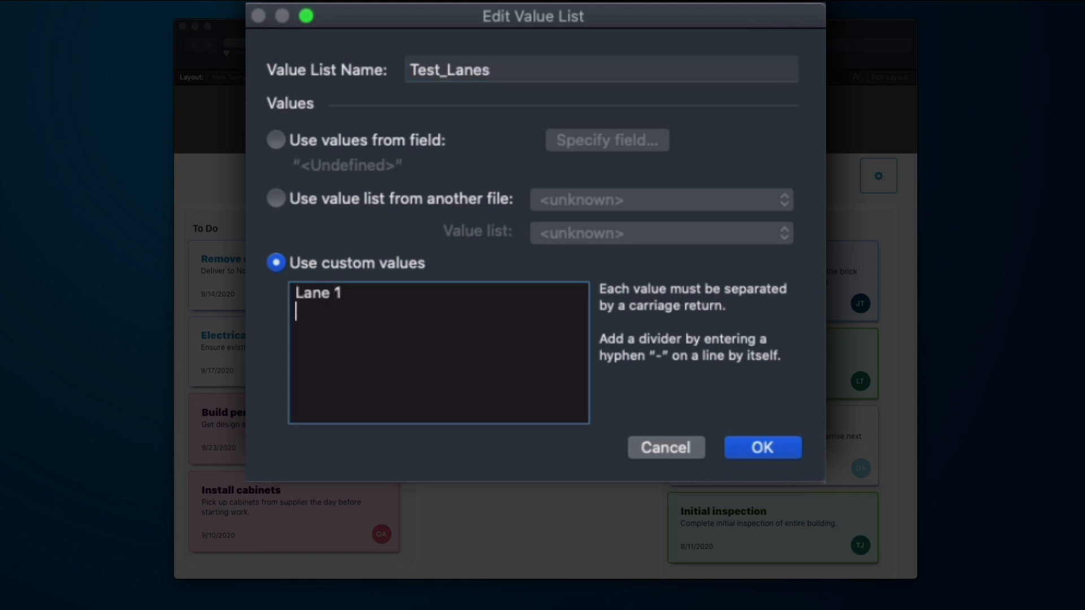
{"action": "type", "text": "Lane 2"}
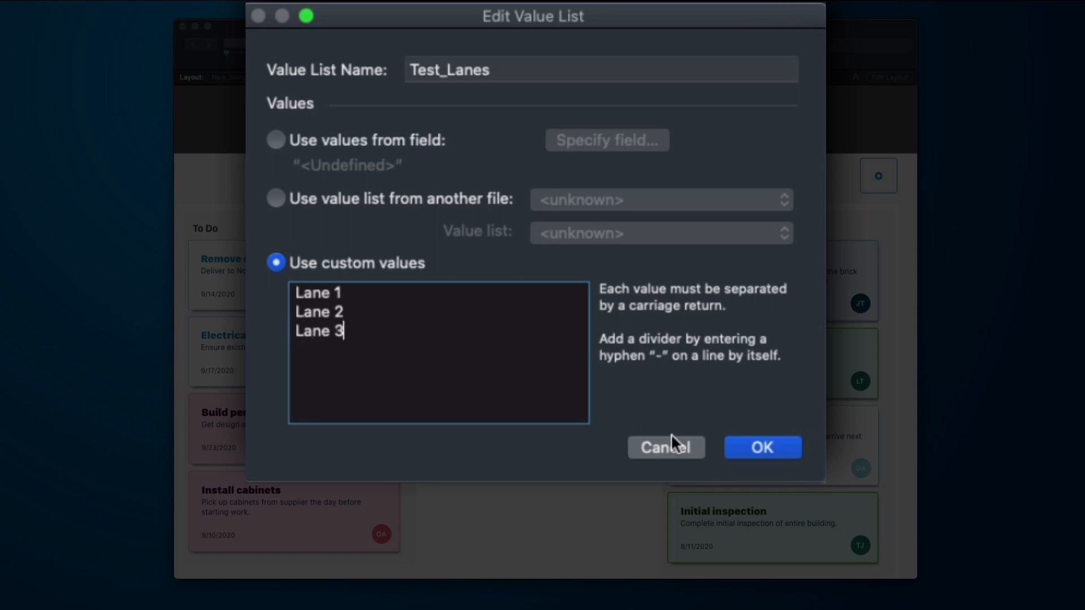
{"action": "left_click", "coordinate": [760, 447]}
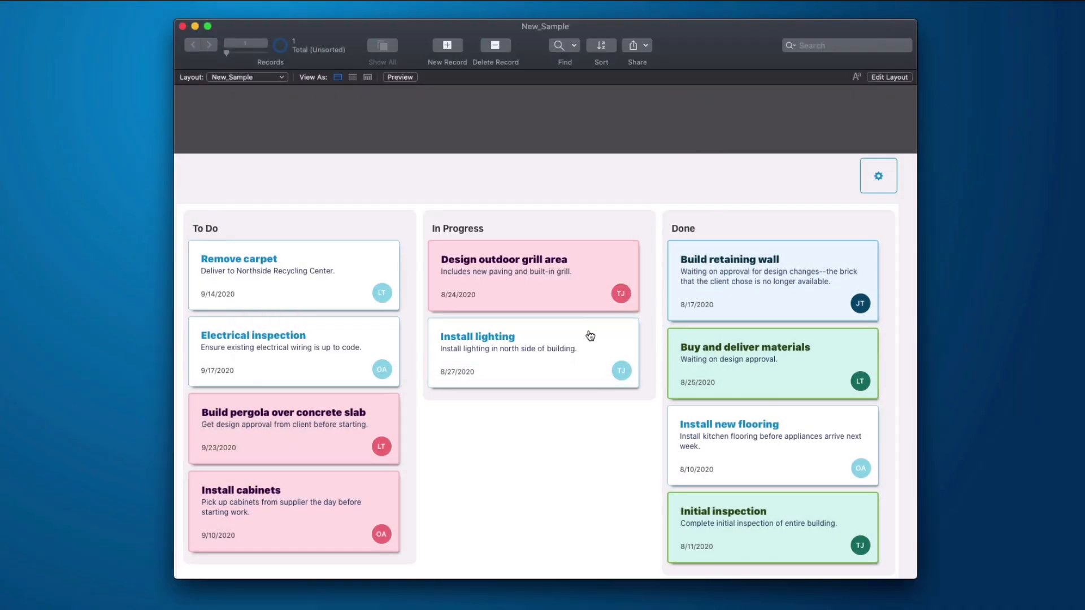
Set the Kanban board's Lanes Value List to Test_Lanes so lanes become Lane 1–3
{"action": "left_click", "coordinate": [878, 175]}
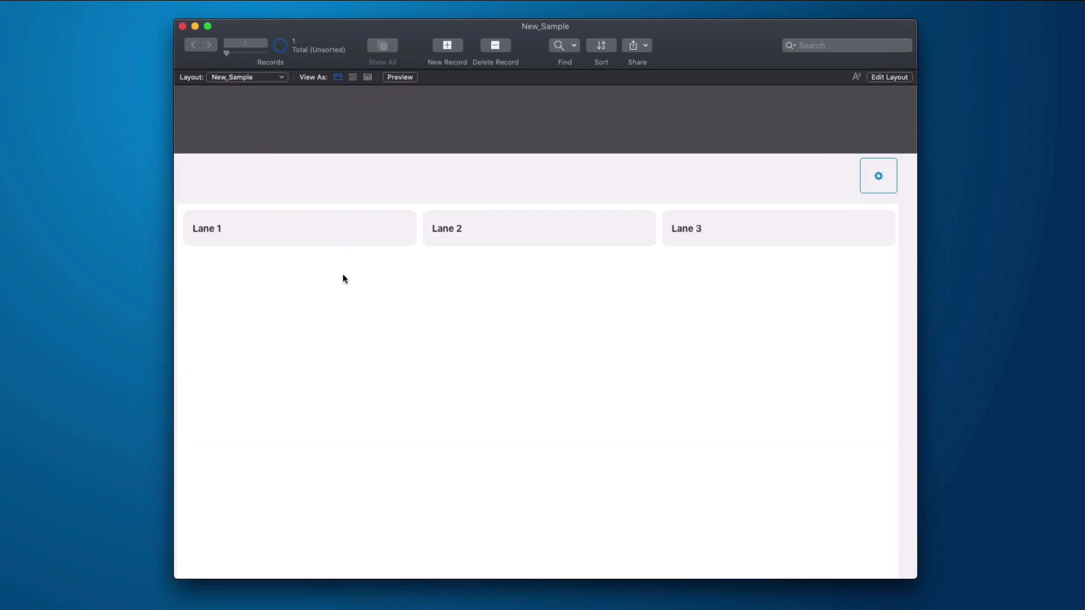
{"action": "mouse_move", "coordinate": [577, 330]}
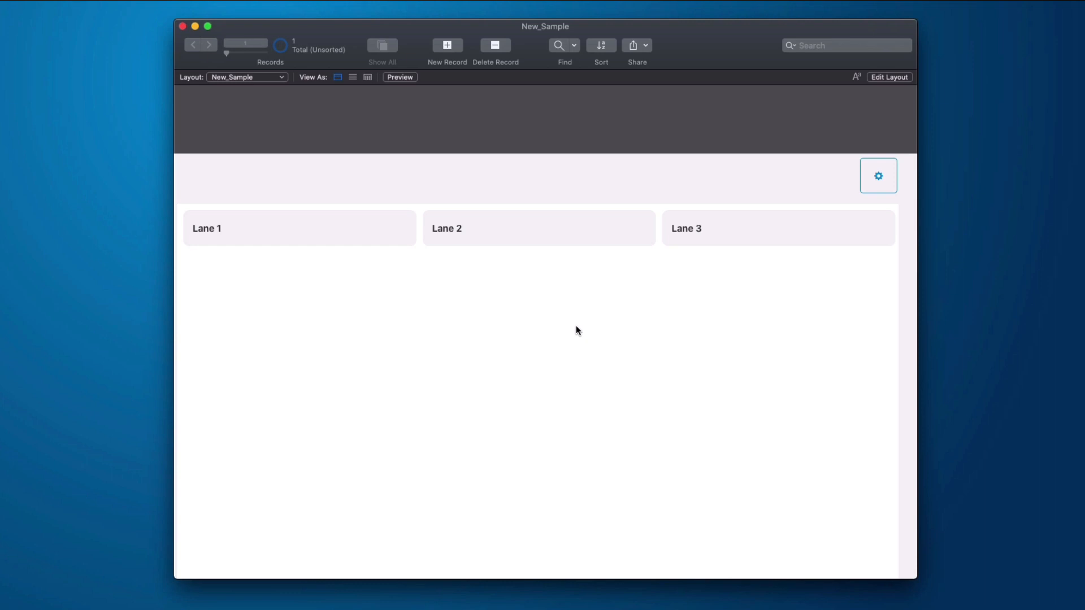
Switch to the FM 19 Kanban file and show its Processes layout
{"action": "left_click", "coordinate": [246, 77]}
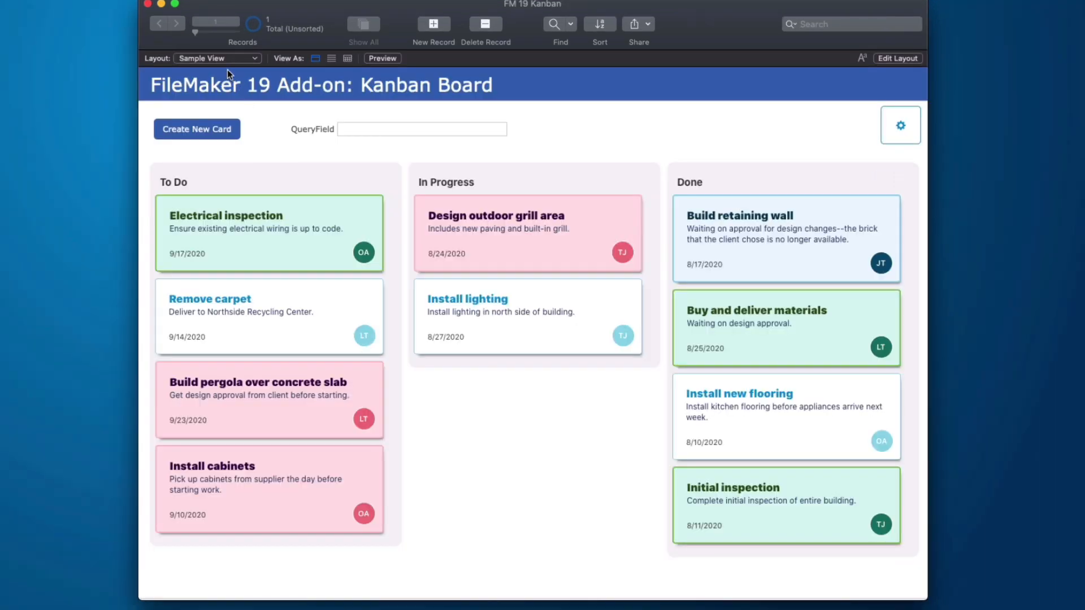
{"action": "left_click", "coordinate": [217, 58]}
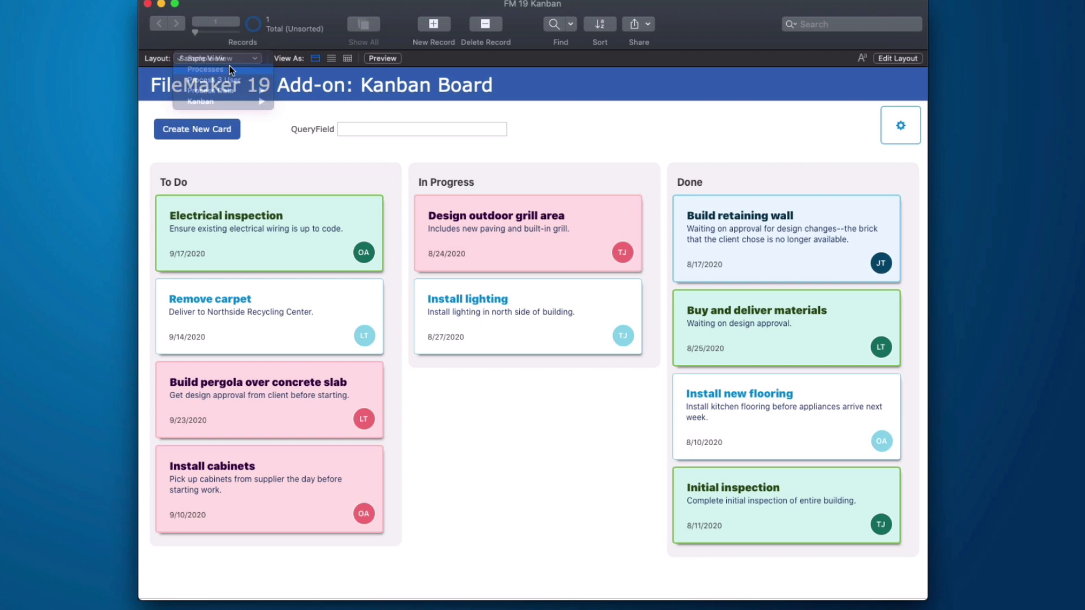
{"action": "left_click", "coordinate": [205, 69]}
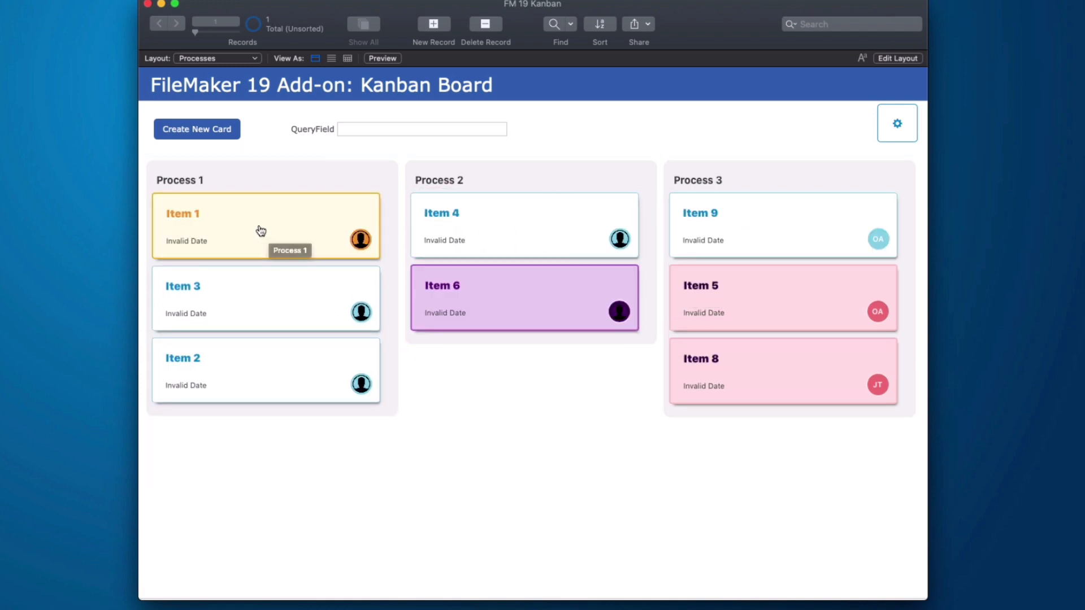
Move the Item 9 card from the Process 3 lane into Process 4 on the Processes board
{"action": "left_click_drag", "start_coordinate": [264, 226], "coordinate": [517, 226]}
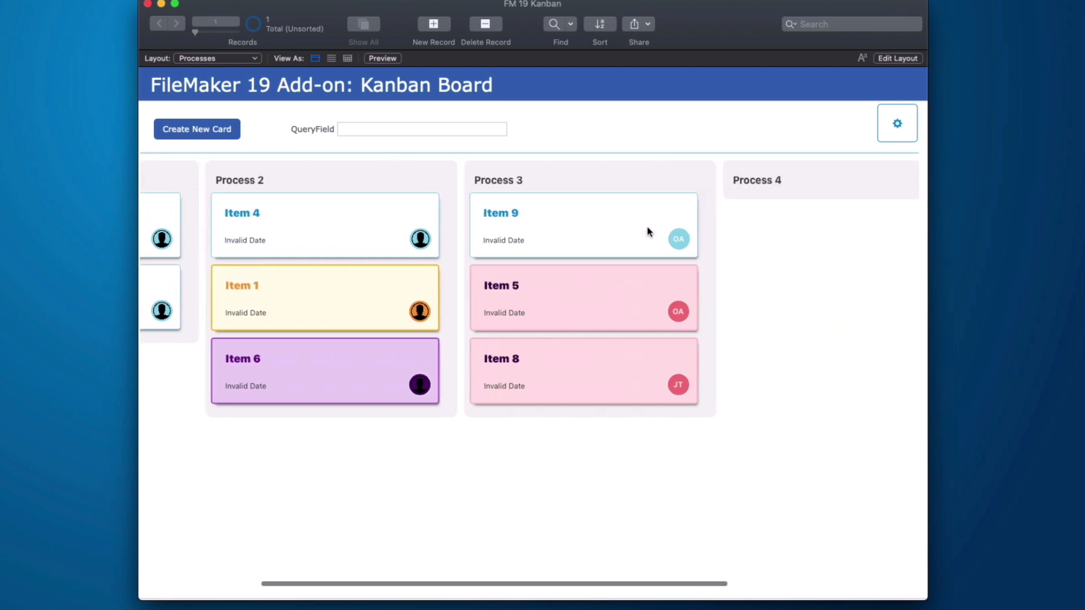
{"action": "scroll", "scroll_direction": "left", "scroll_amount": 3}
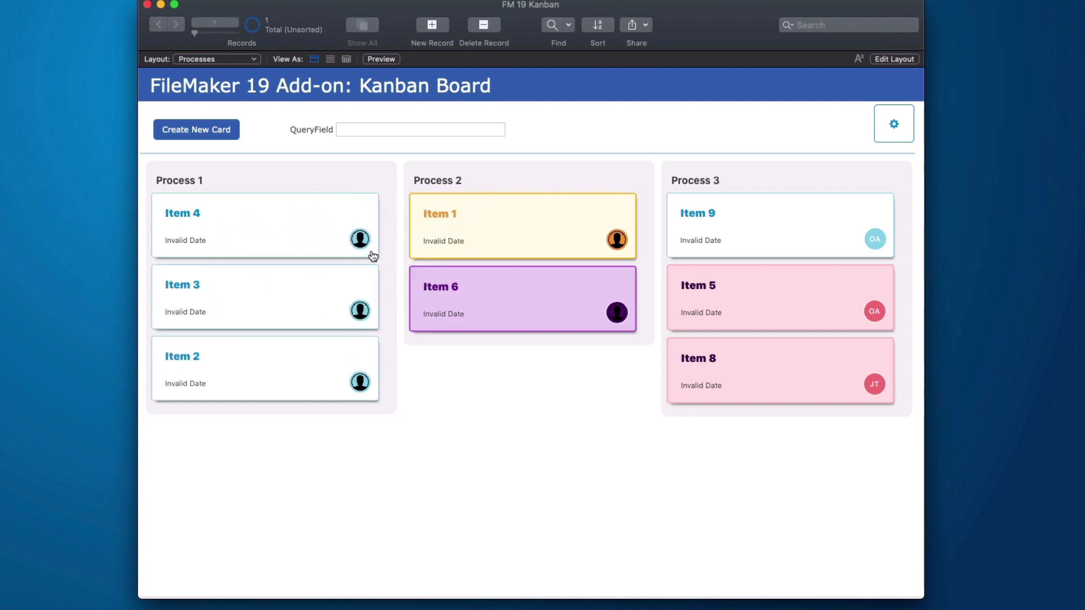
{"action": "scroll", "scroll_direction": "right", "scroll_amount": 3}
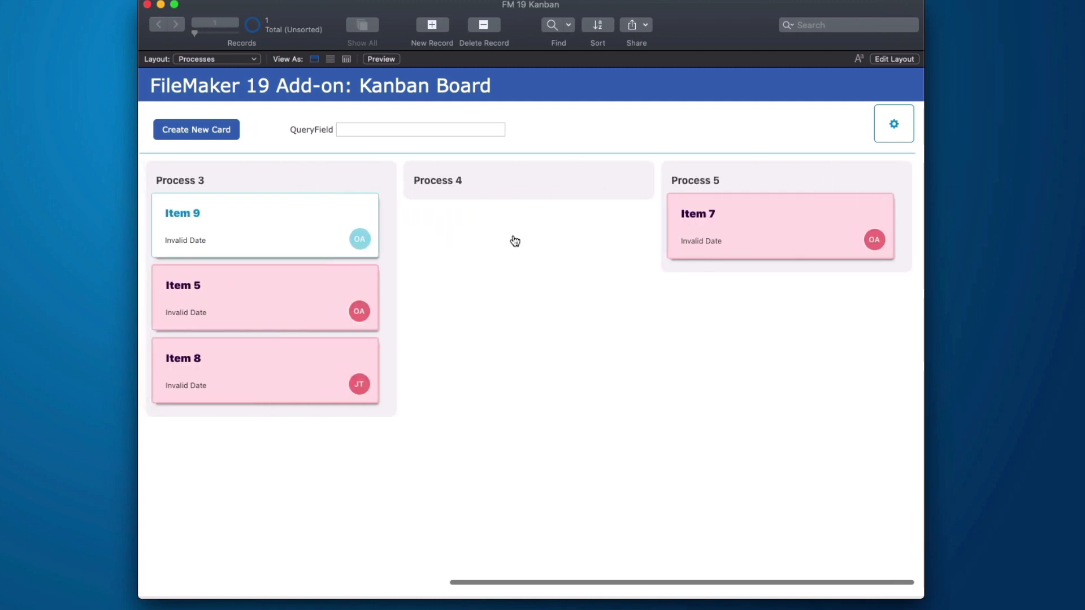
{"action": "left_click_drag", "start_coordinate": [264, 225], "coordinate": [522, 225]}
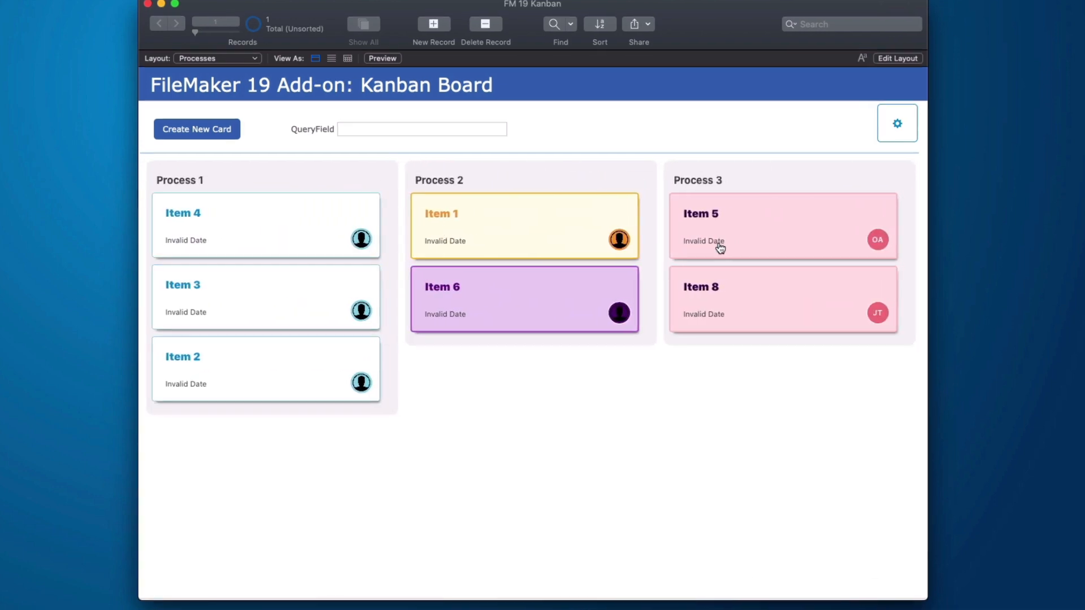
{"action": "mouse_move", "coordinate": [565, 241]}
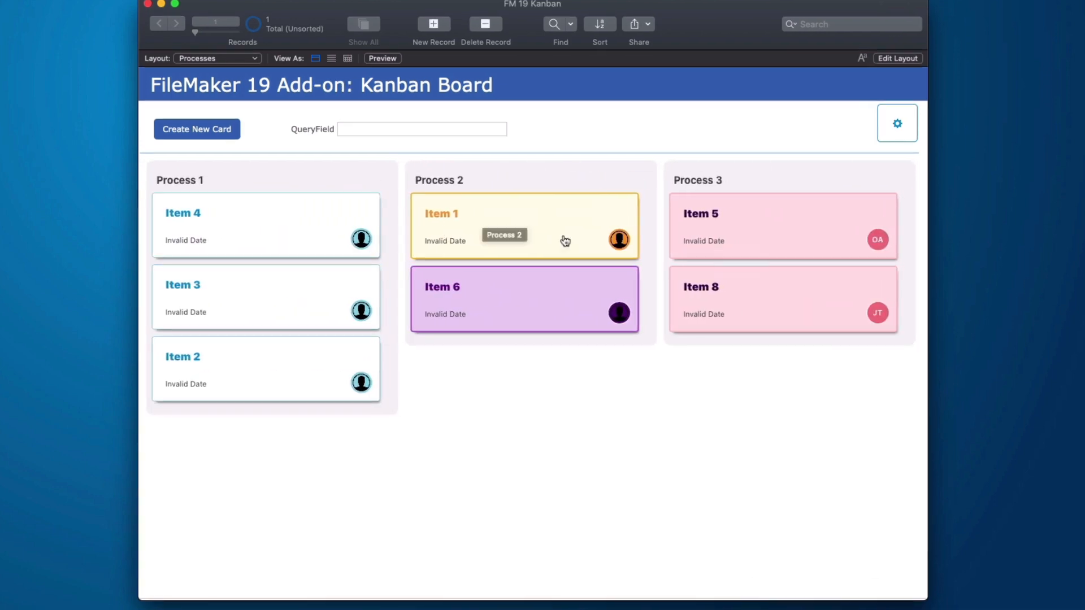
{"action": "scroll", "scroll_direction": "right", "scroll_amount": 3}
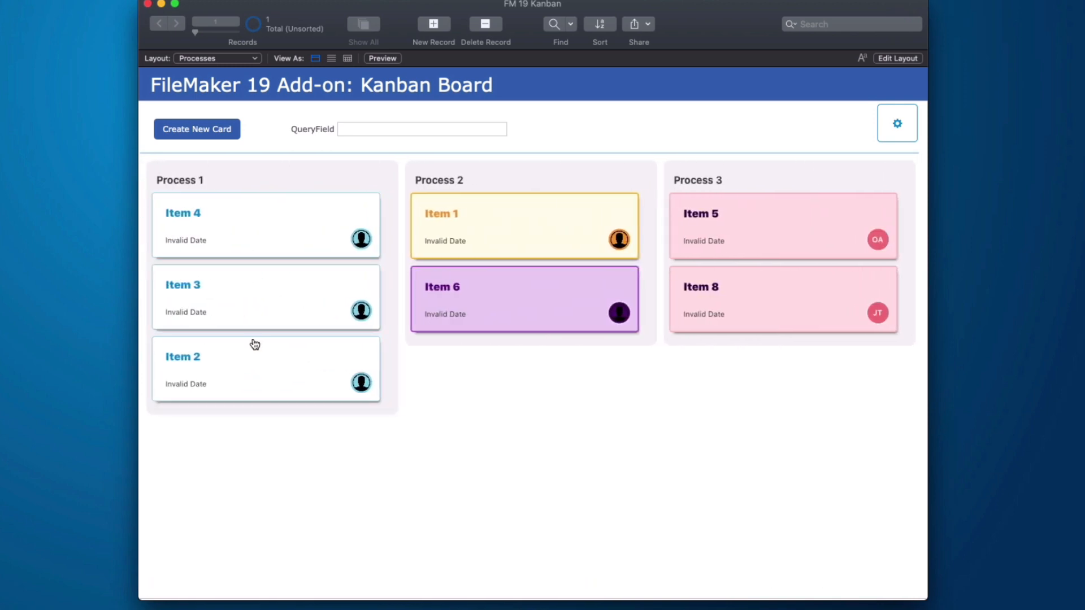
Show the Process 3 User board and review its Lane Setup value list in the Kanban Configurator
{"action": "left_click", "coordinate": [217, 58]}
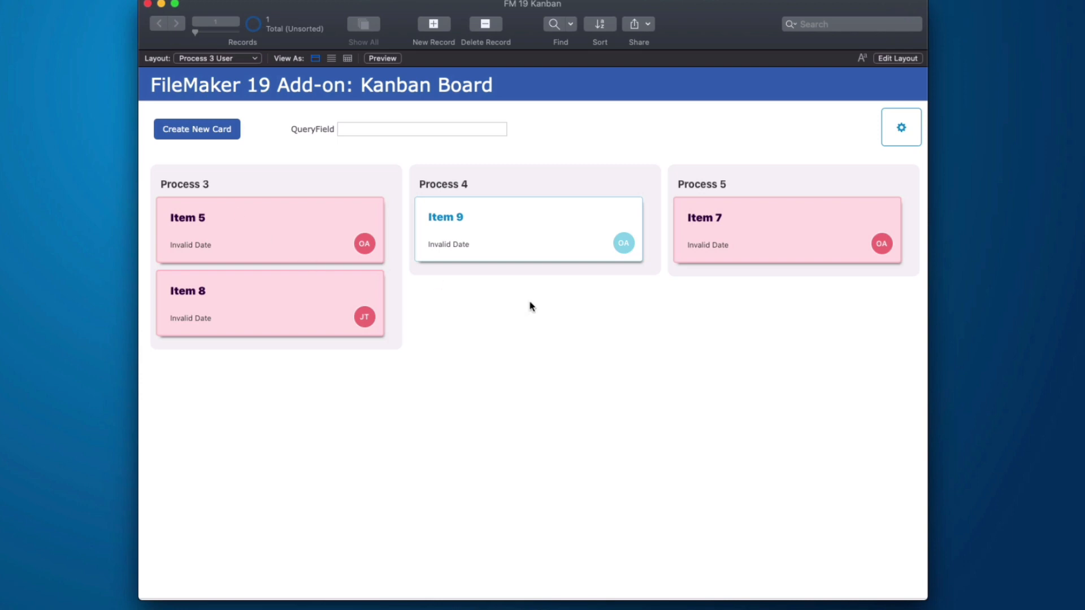
{"action": "left_click", "coordinate": [900, 128]}
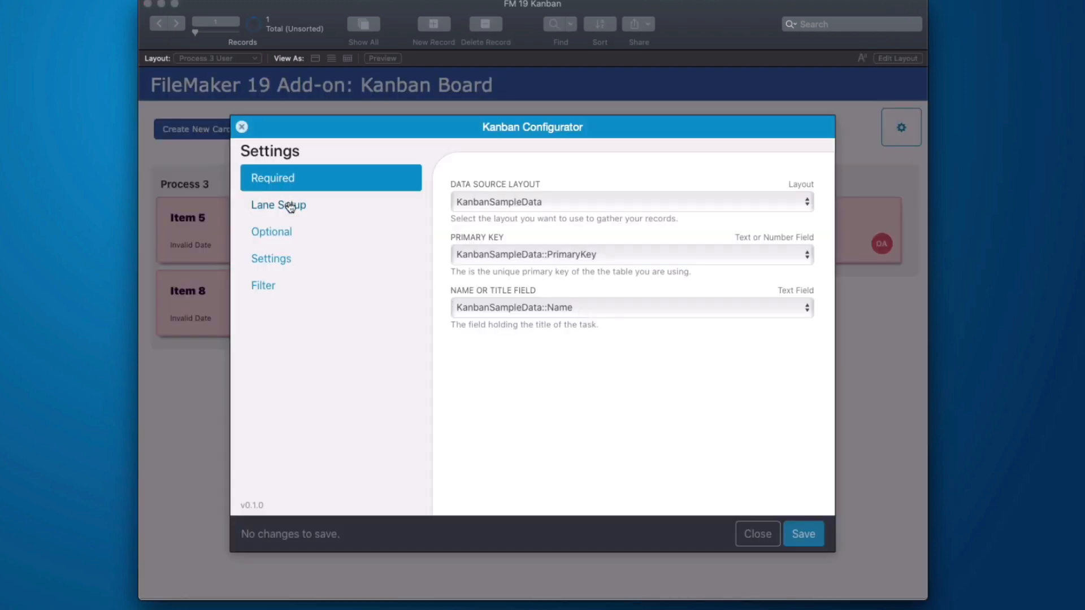
{"action": "left_click", "coordinate": [278, 204]}
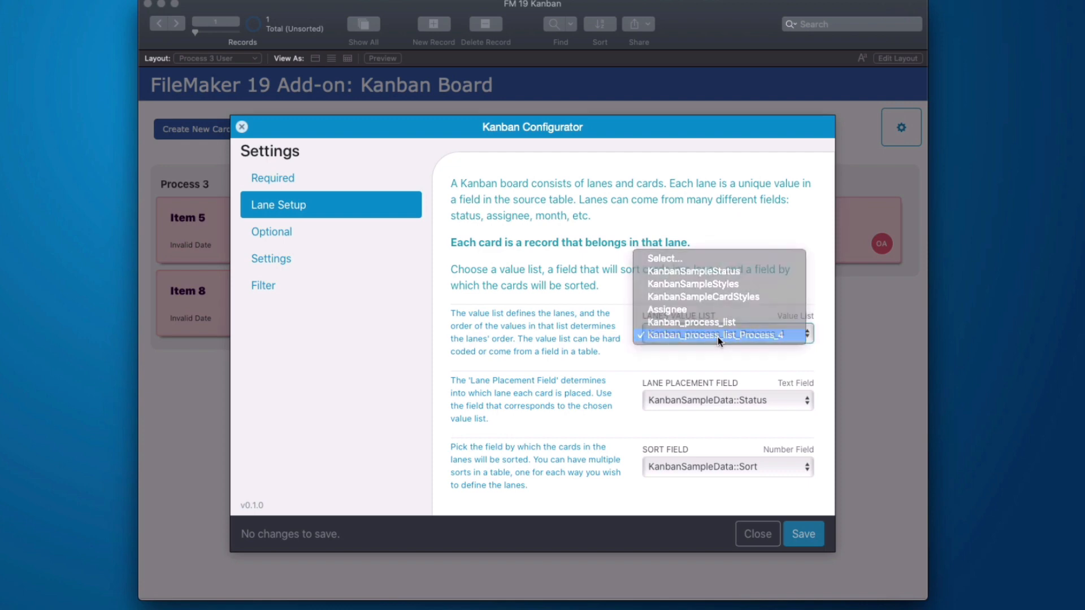
{"action": "left_click", "coordinate": [756, 533]}
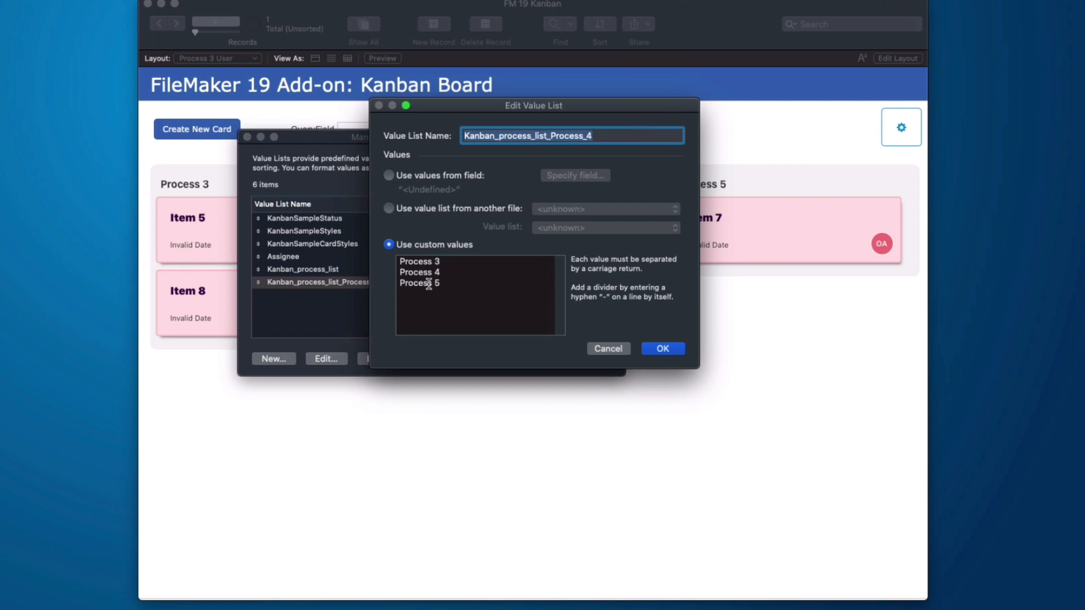
{"action": "left_click", "coordinate": [661, 348]}
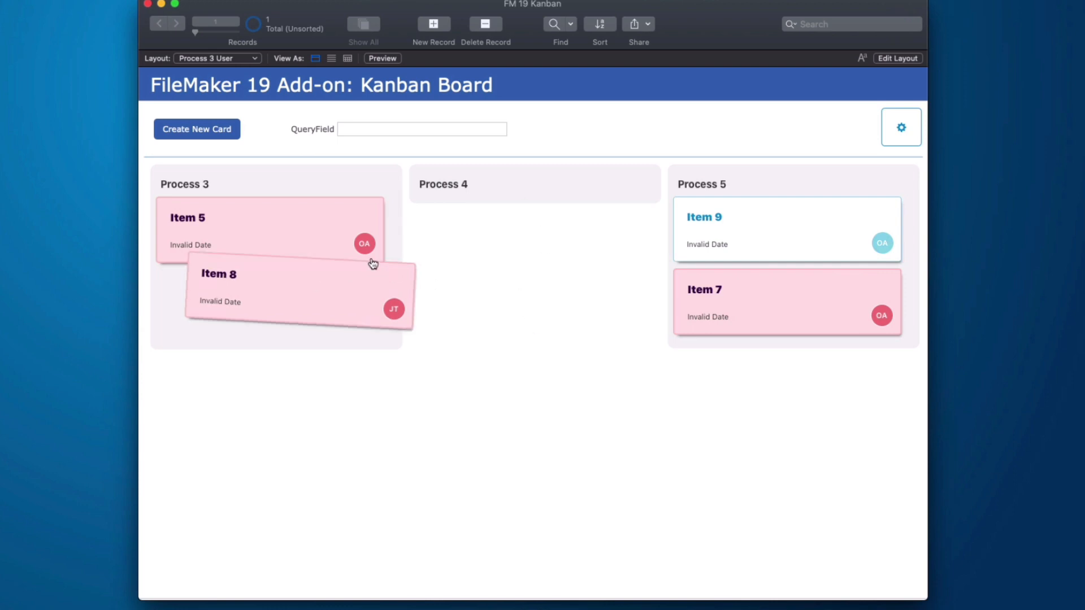
Move Item 8 into the Process 4 lane and confirm its status in the card popover
{"action": "left_click_drag", "start_coordinate": [297, 291], "coordinate": [529, 230]}
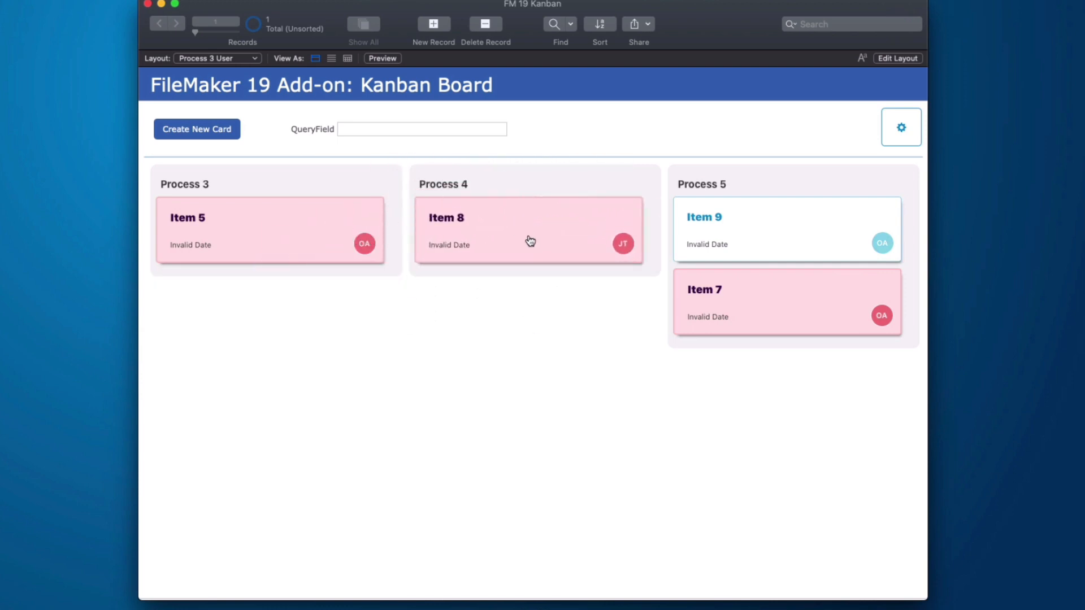
{"action": "left_click", "coordinate": [528, 231]}
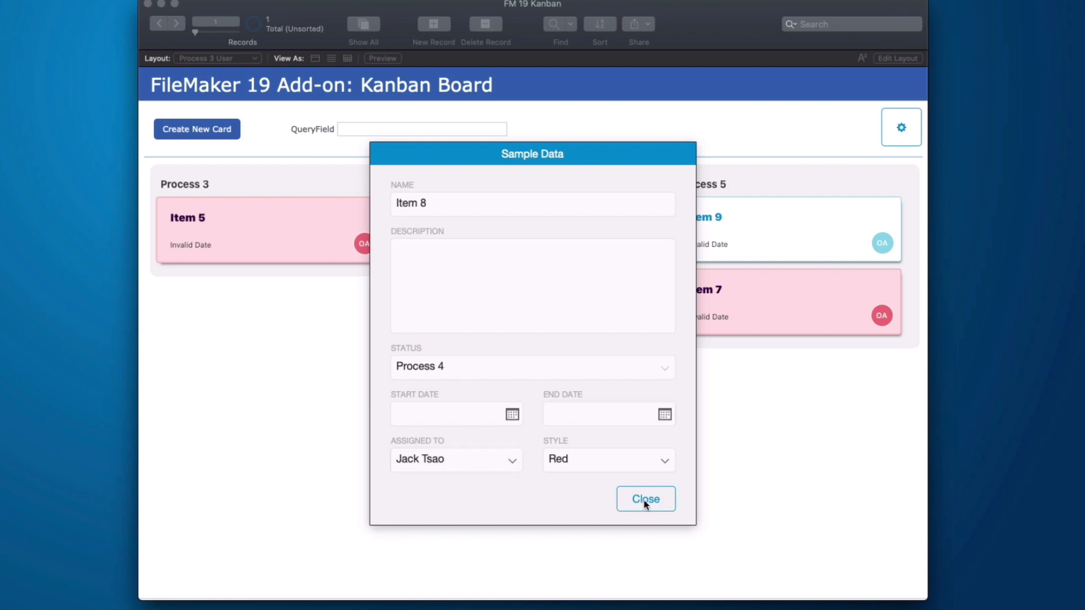
{"action": "left_click", "coordinate": [644, 498]}
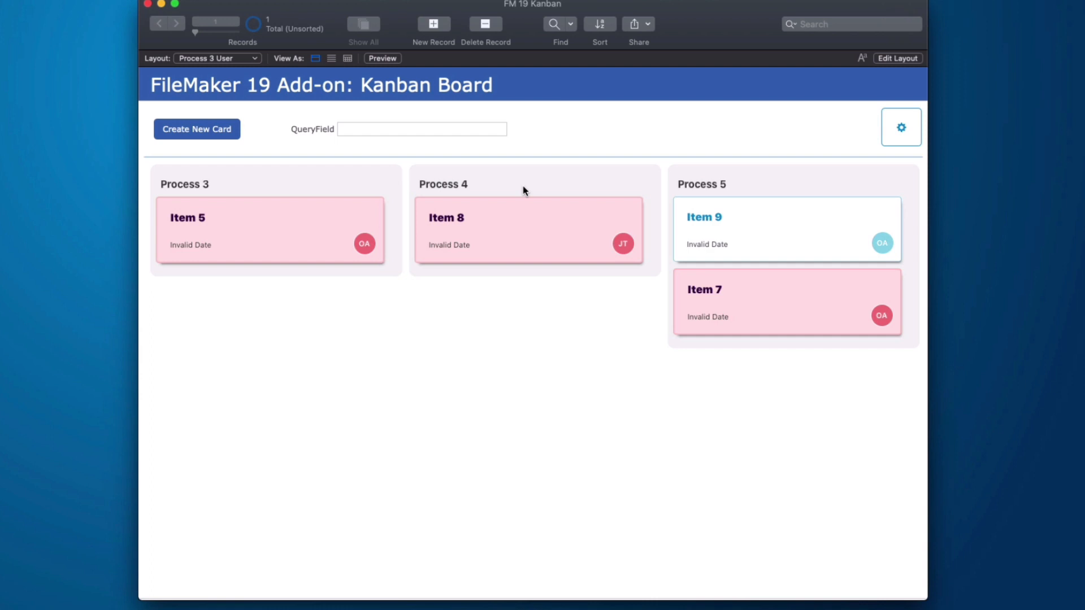
Review the board's Filter settings: Search Field AssignedTo and Query Field QueryField
{"action": "left_click", "coordinate": [420, 129]}
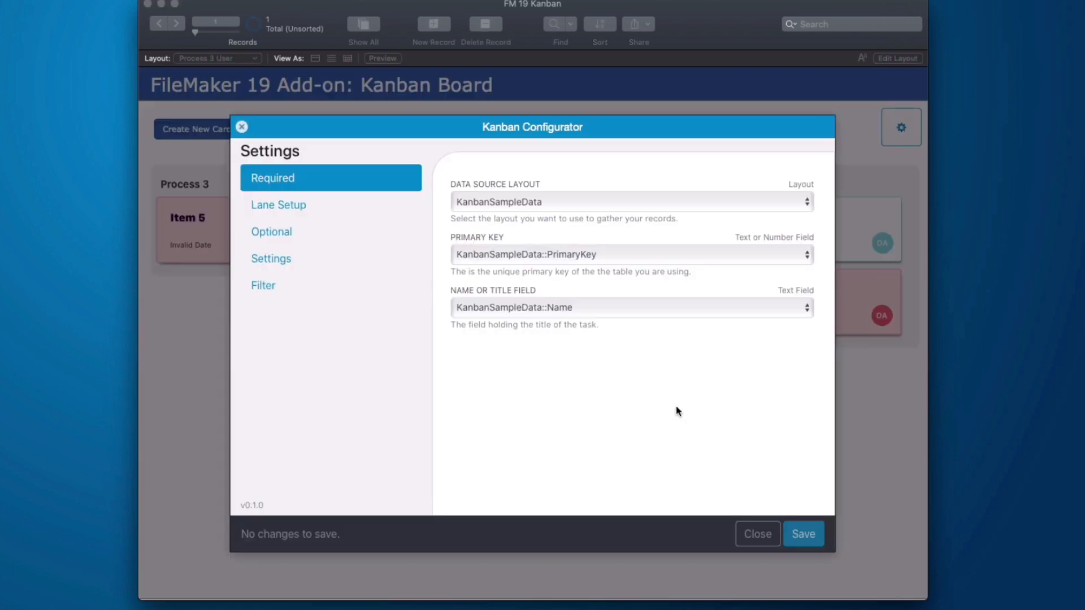
{"action": "left_click", "coordinate": [263, 285]}
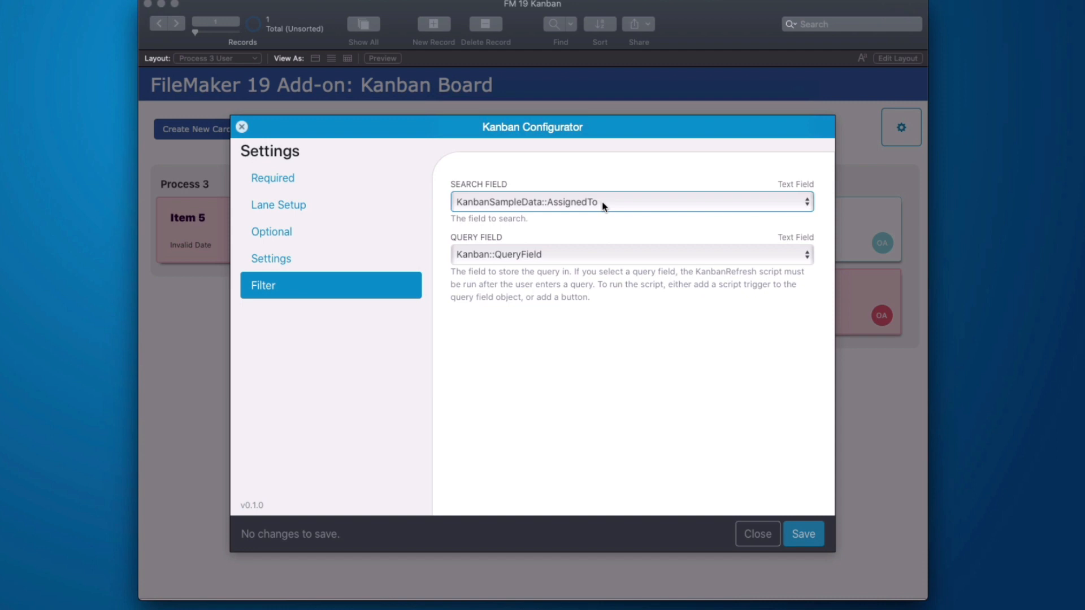
{"action": "mouse_move", "coordinate": [557, 261]}
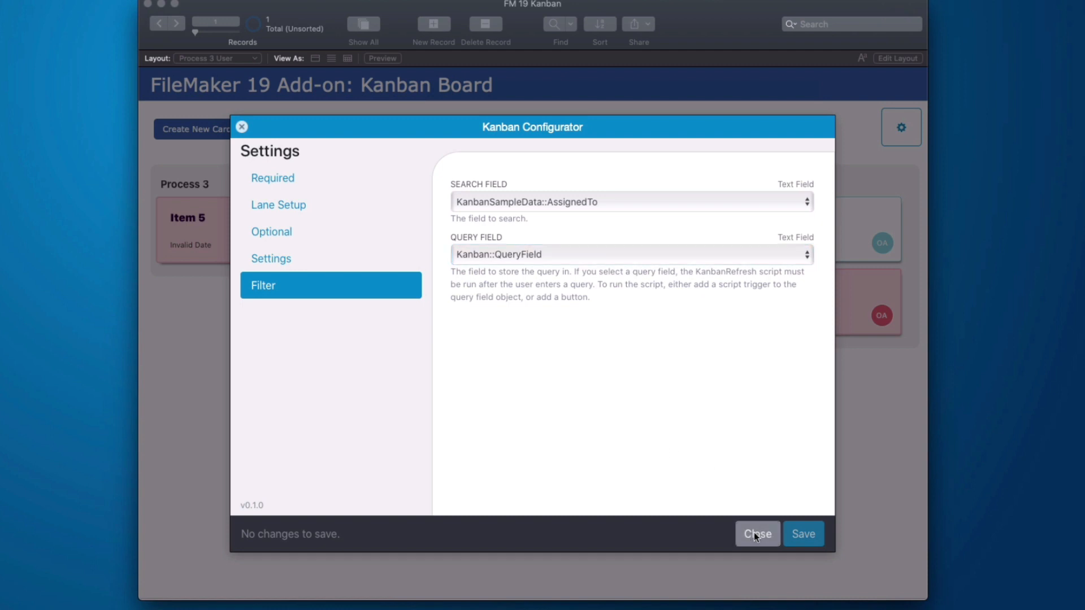
{"action": "left_click", "coordinate": [755, 533]}
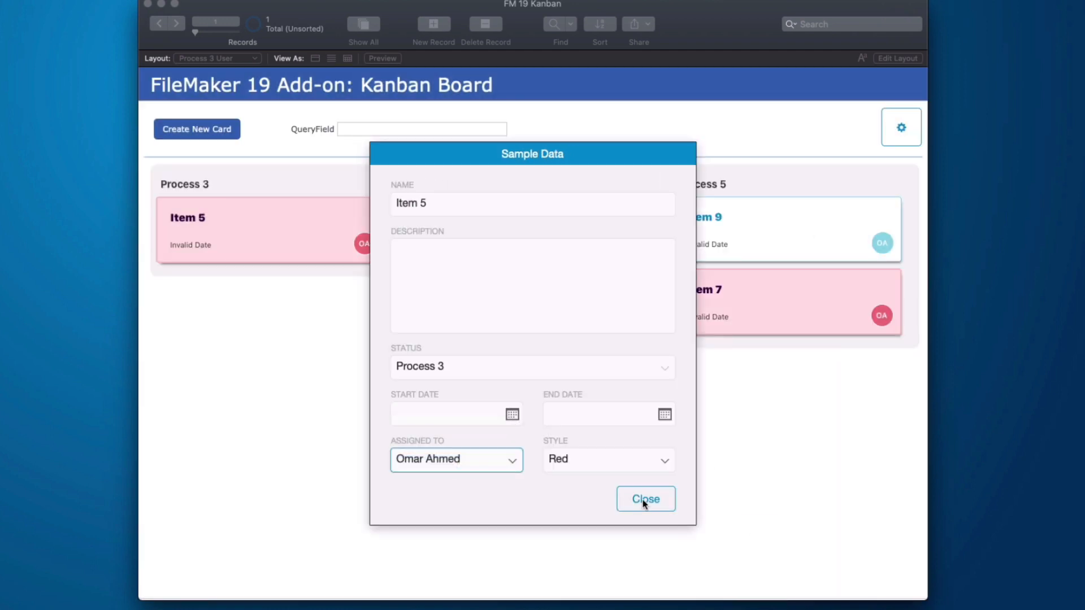
Inspect cards' Assigned To values, ending with Item 8's details open showing Process 4
{"action": "left_click", "coordinate": [644, 498]}
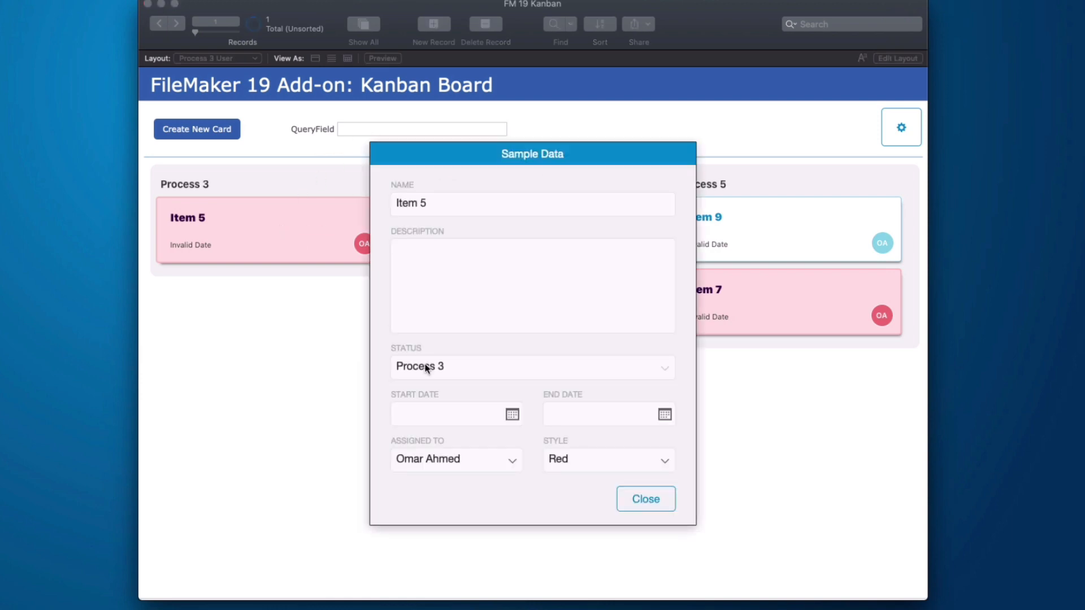
{"action": "left_click", "coordinate": [644, 498]}
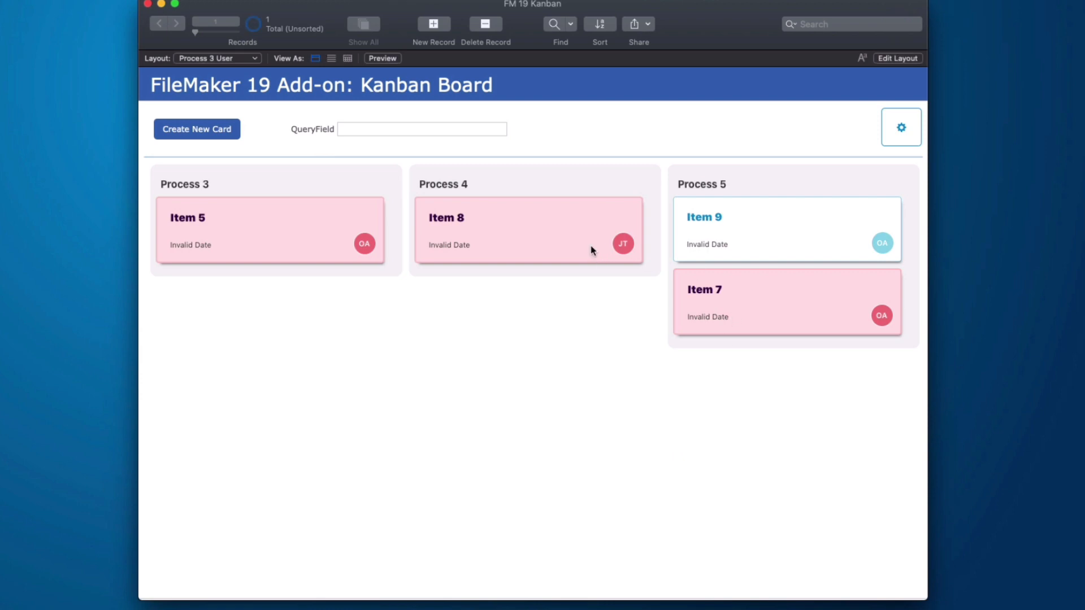
{"action": "left_click", "coordinate": [528, 229]}
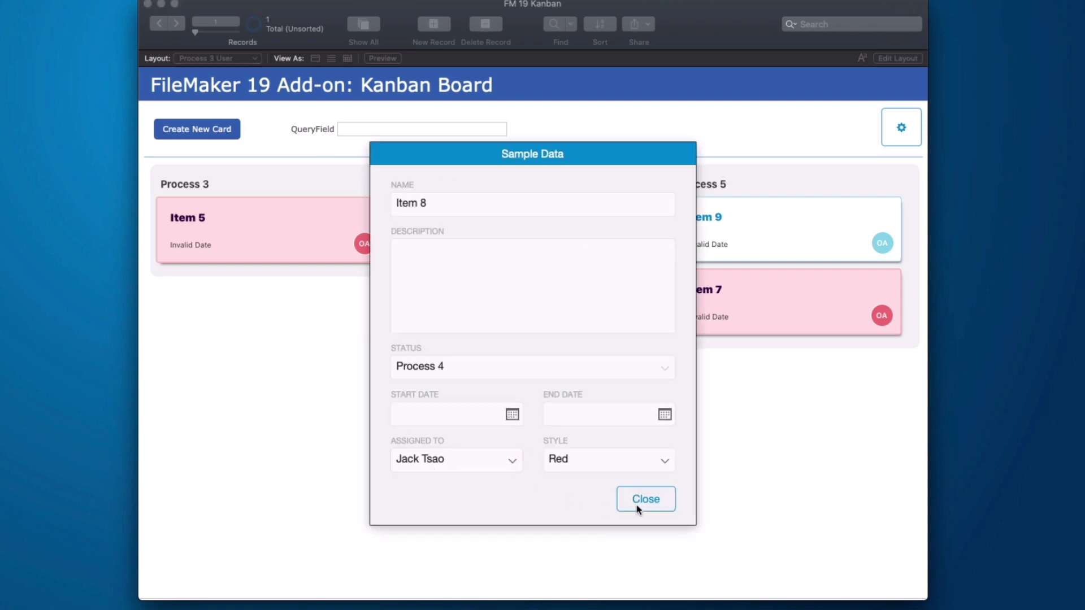
Enter =Omar in QueryField so the board shows only Omar's cards
{"action": "left_click", "coordinate": [644, 498]}
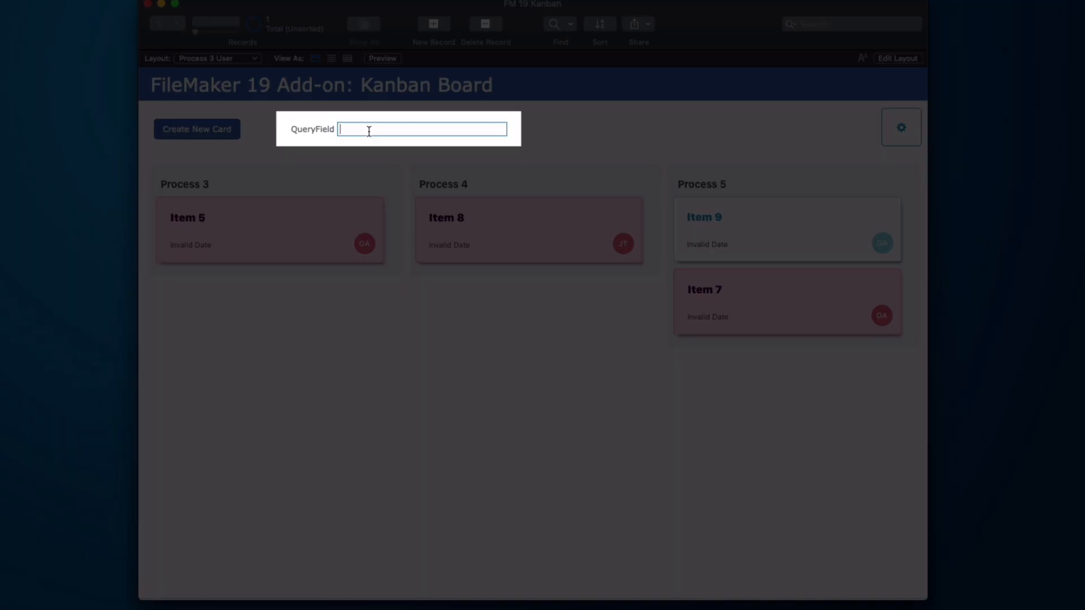
{"action": "type", "text": "=Omar"}
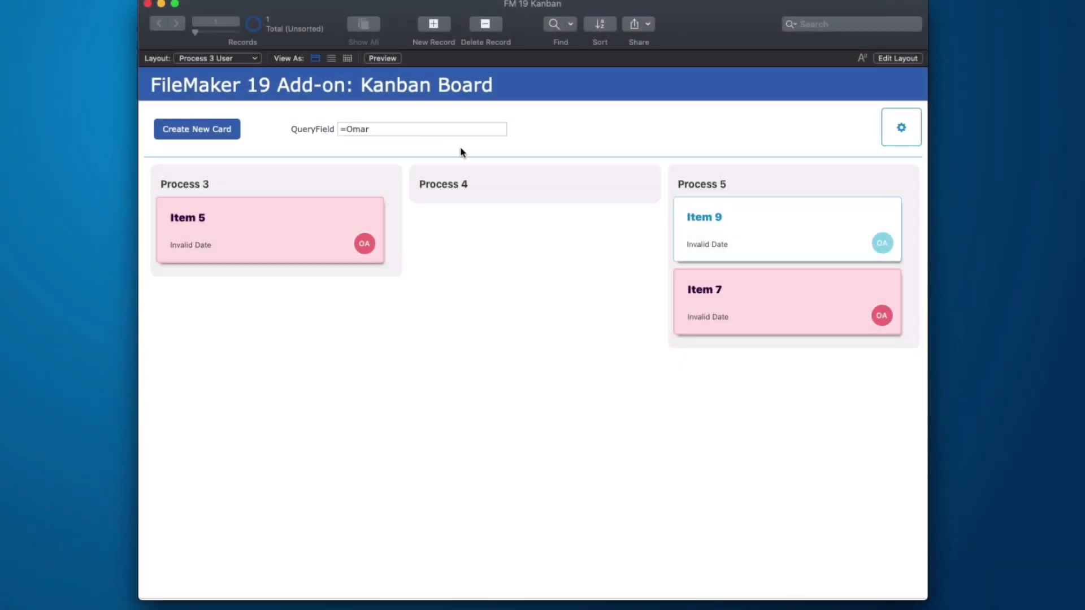
{"action": "mouse_move", "coordinate": [747, 362]}
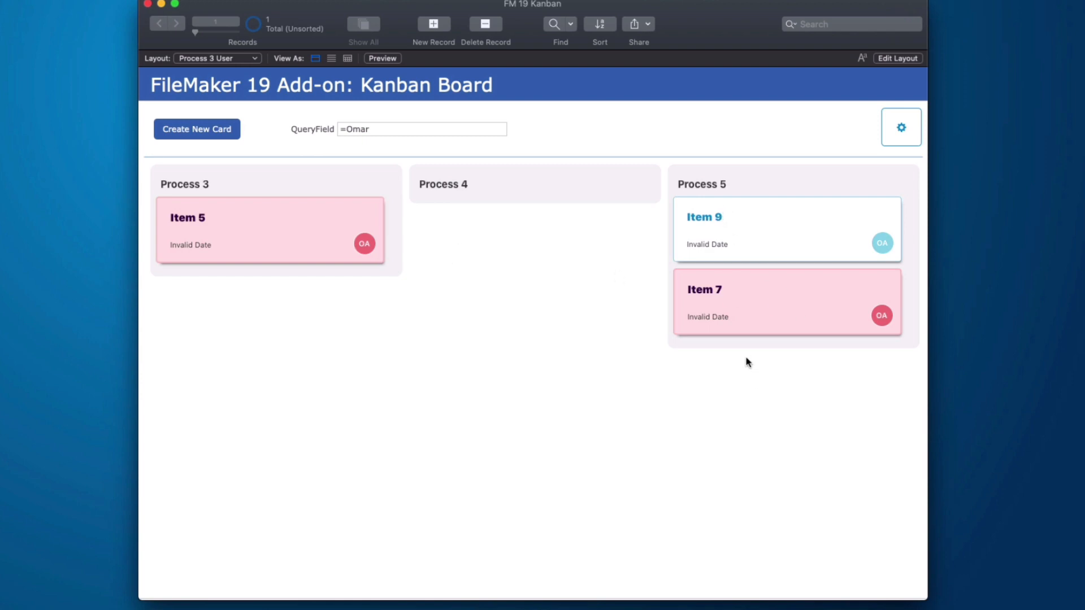
{"action": "mouse_move", "coordinate": [422, 297]}
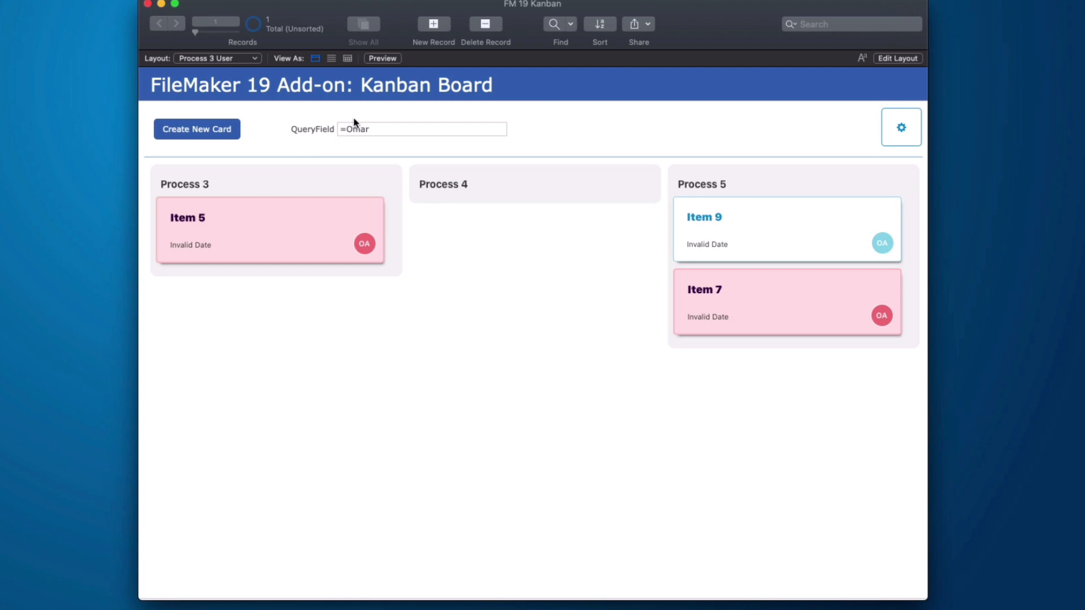
{"action": "mouse_move", "coordinate": [532, 255]}
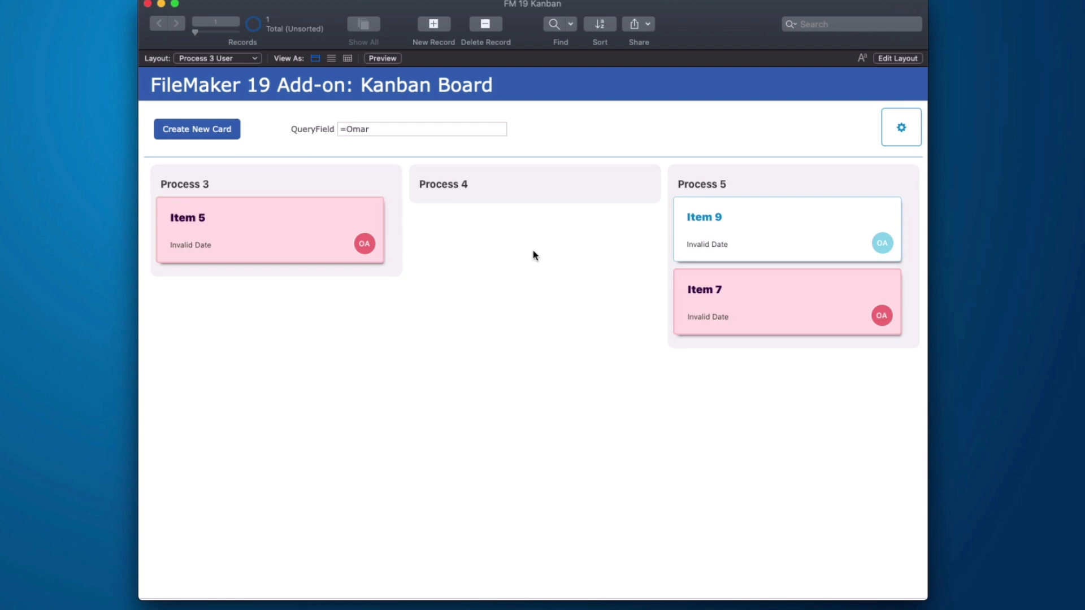